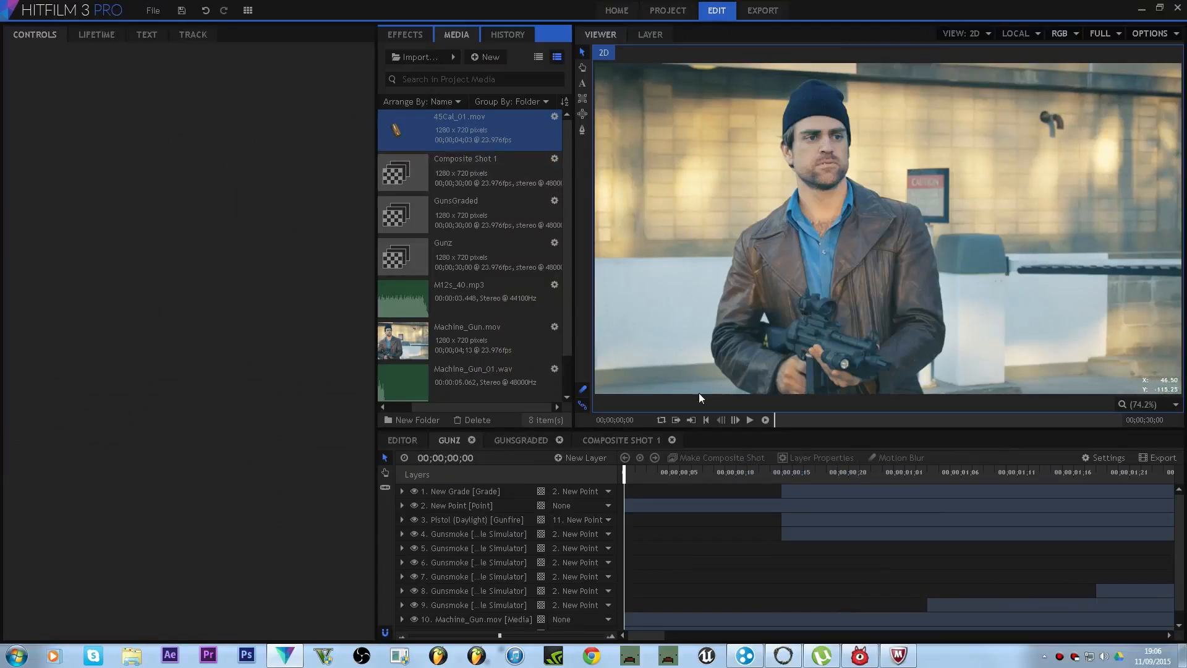
mouse_move(385, 74)
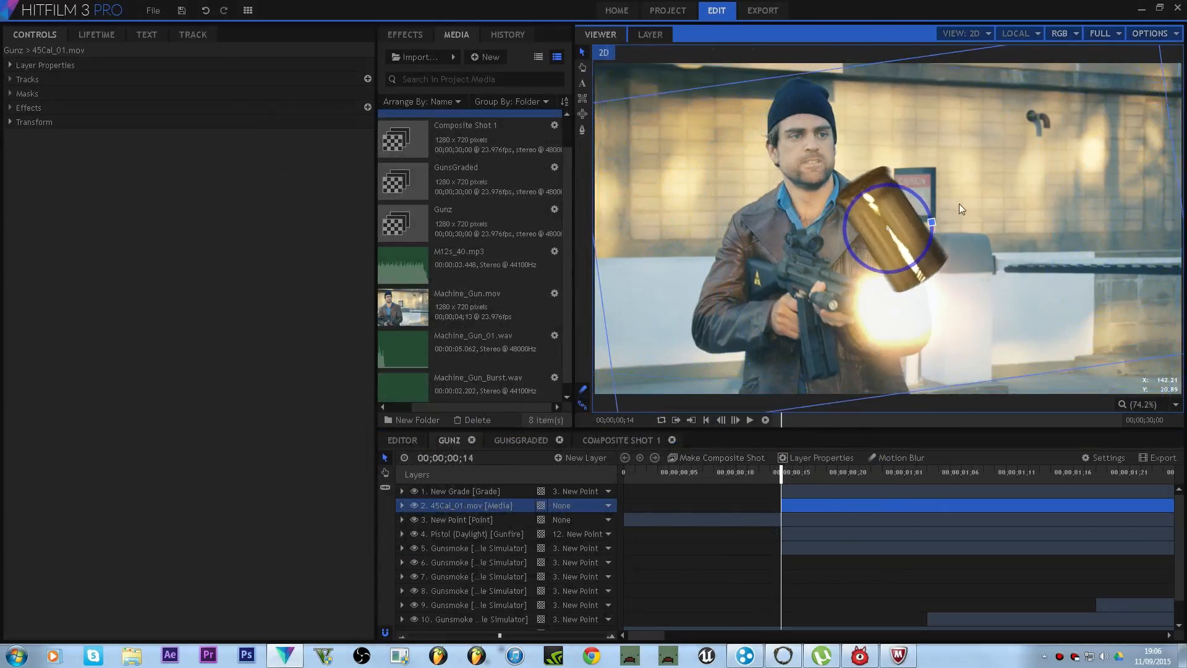
- Select the large shell casing in the Viewer and rotate it to a new angle
left_click(735, 420)
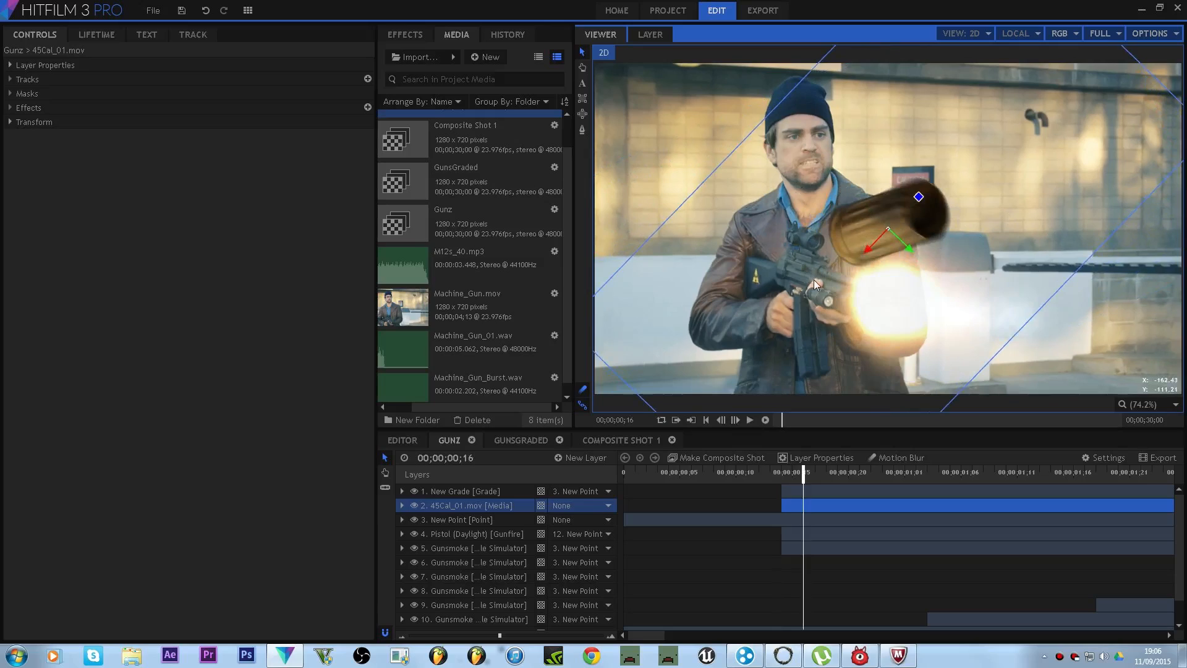
mouse_move(802, 169)
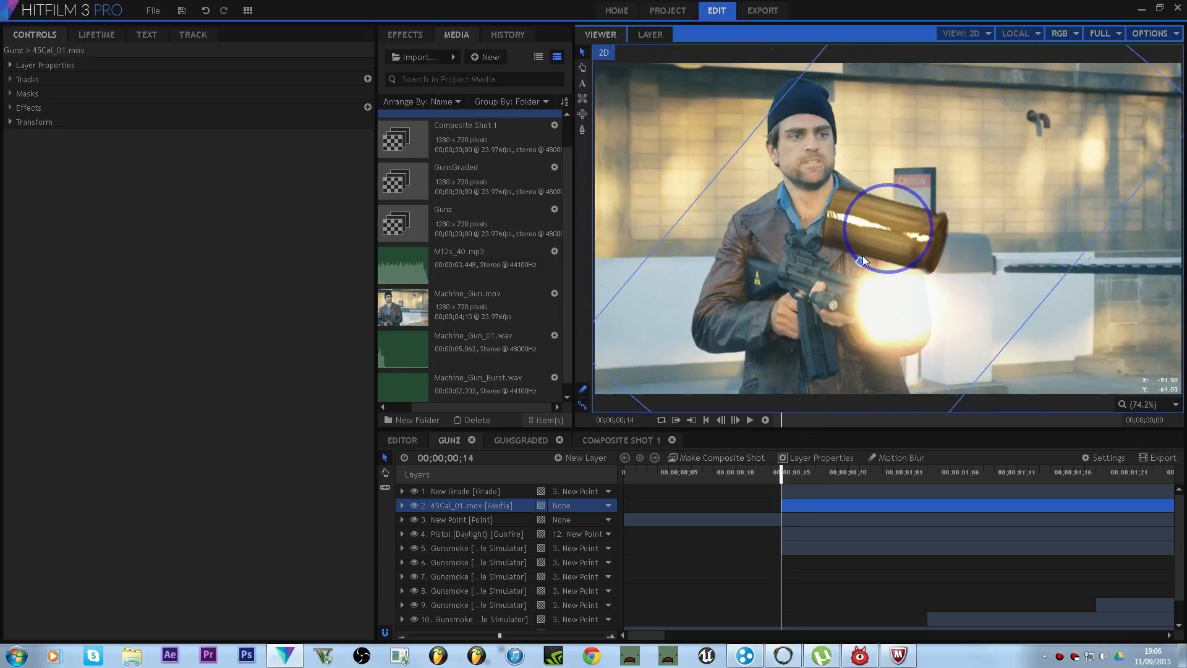
left_click(736, 420)
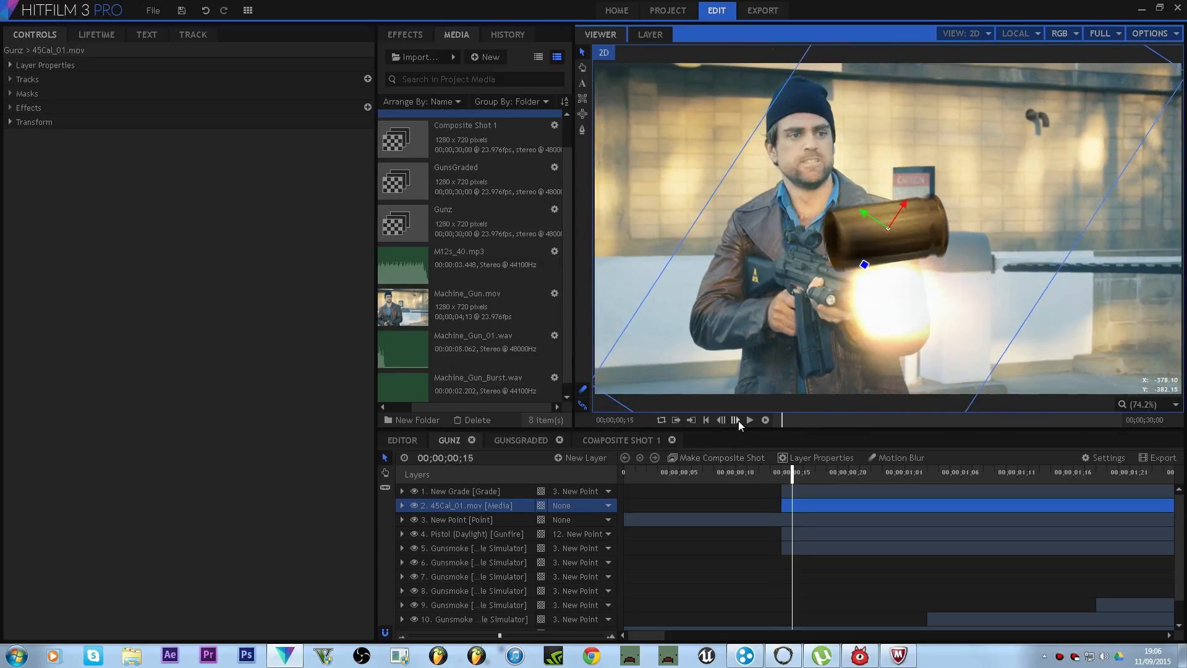
mouse_move(1123, 310)
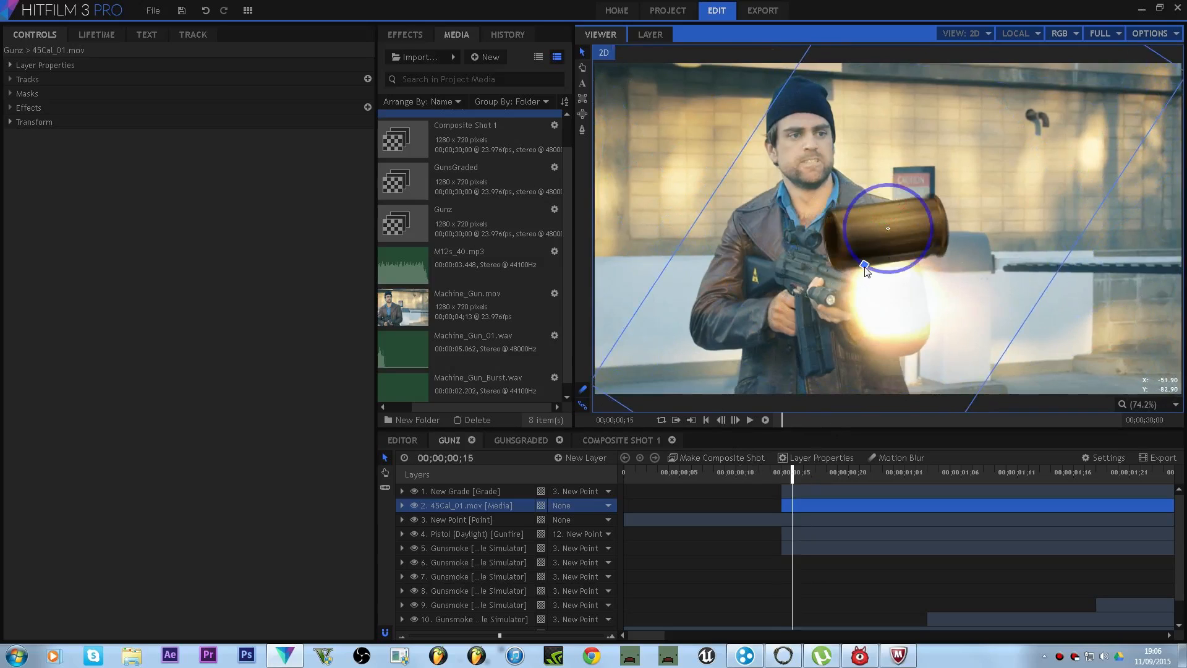
left_click_drag(866, 267, 925, 208)
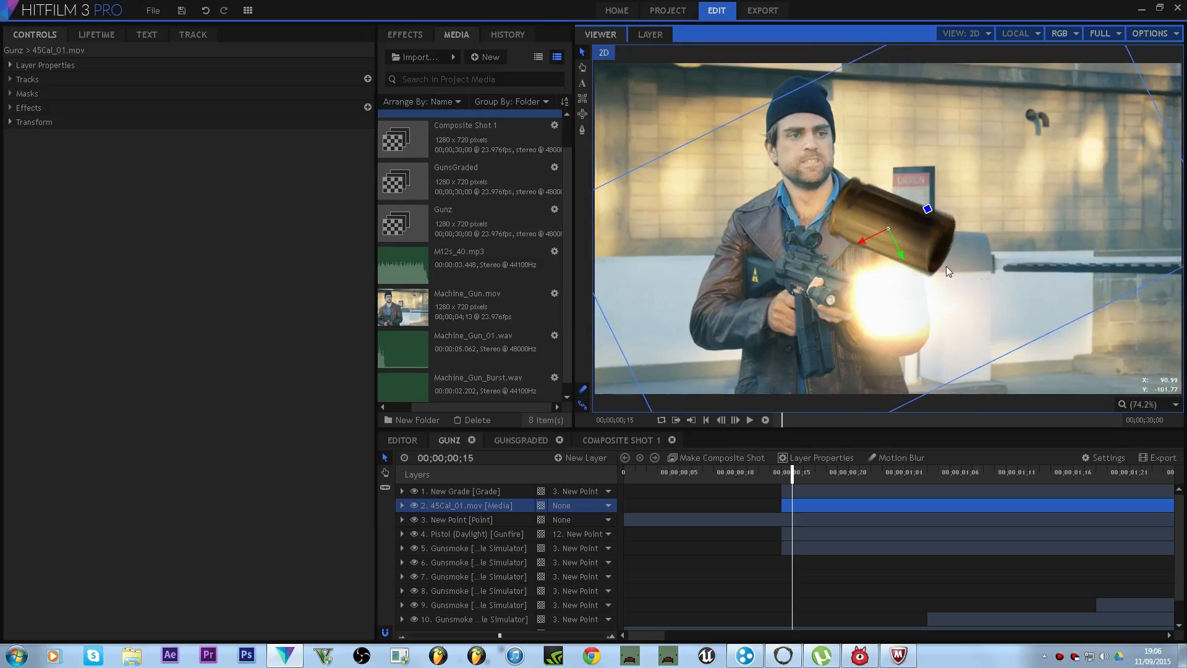
mouse_move(888, 234)
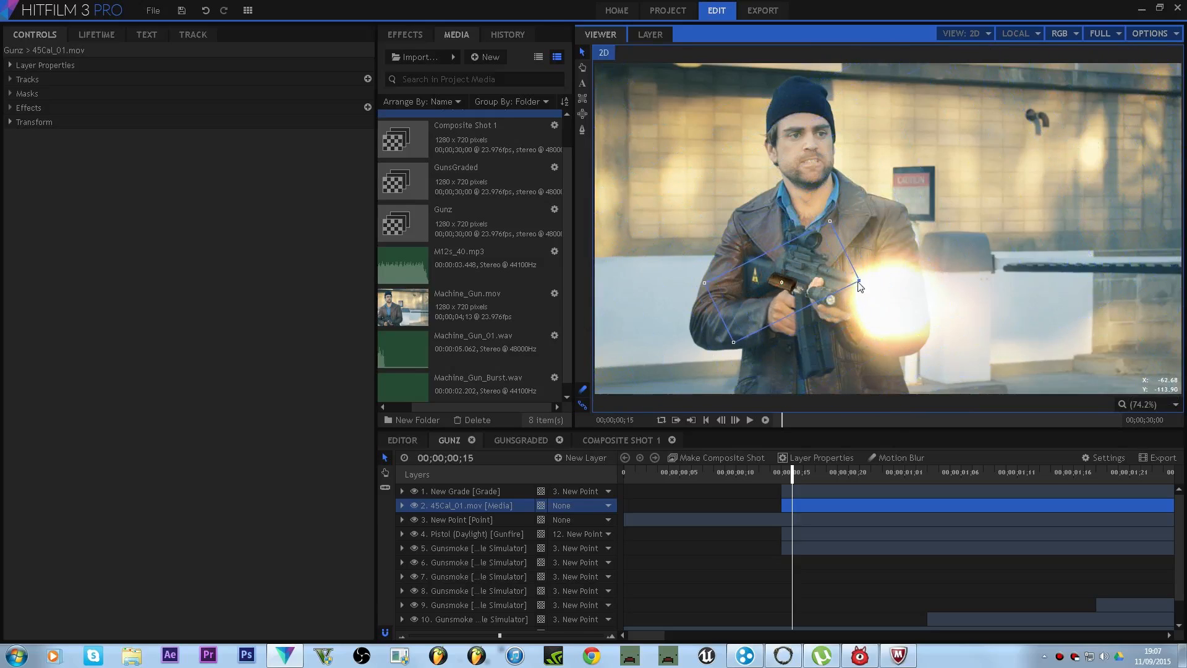
- Shrink the 45Cal_01.mov casing to rifle scale and place it on the ejection port
left_click(462, 491)
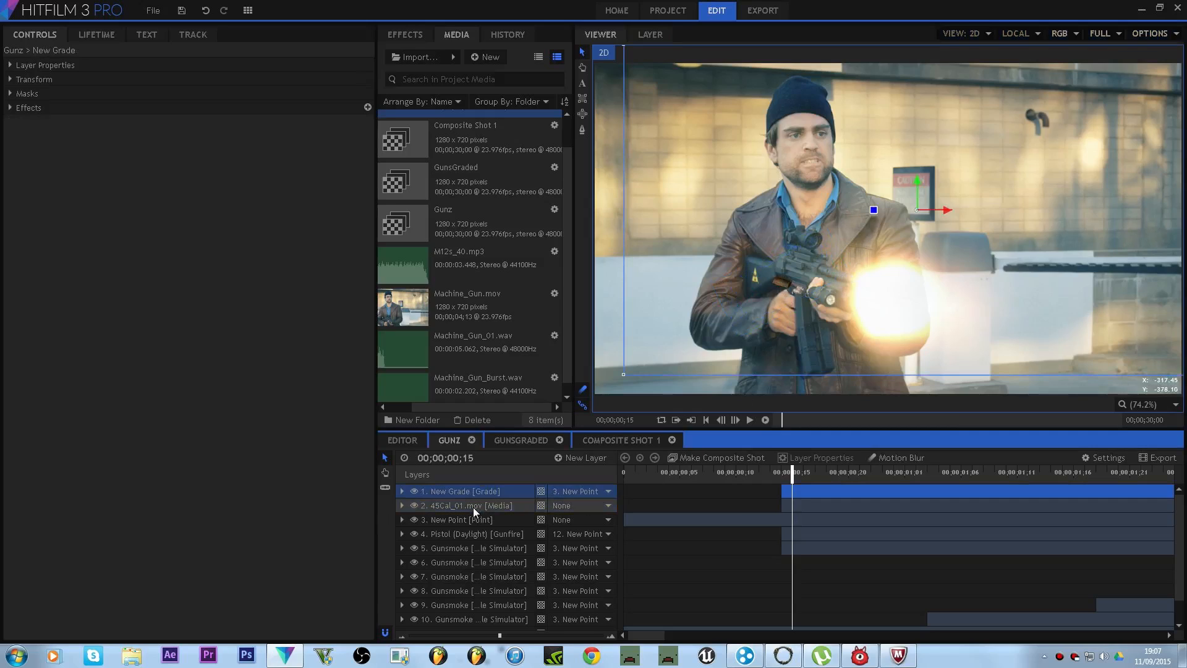
left_click(467, 505)
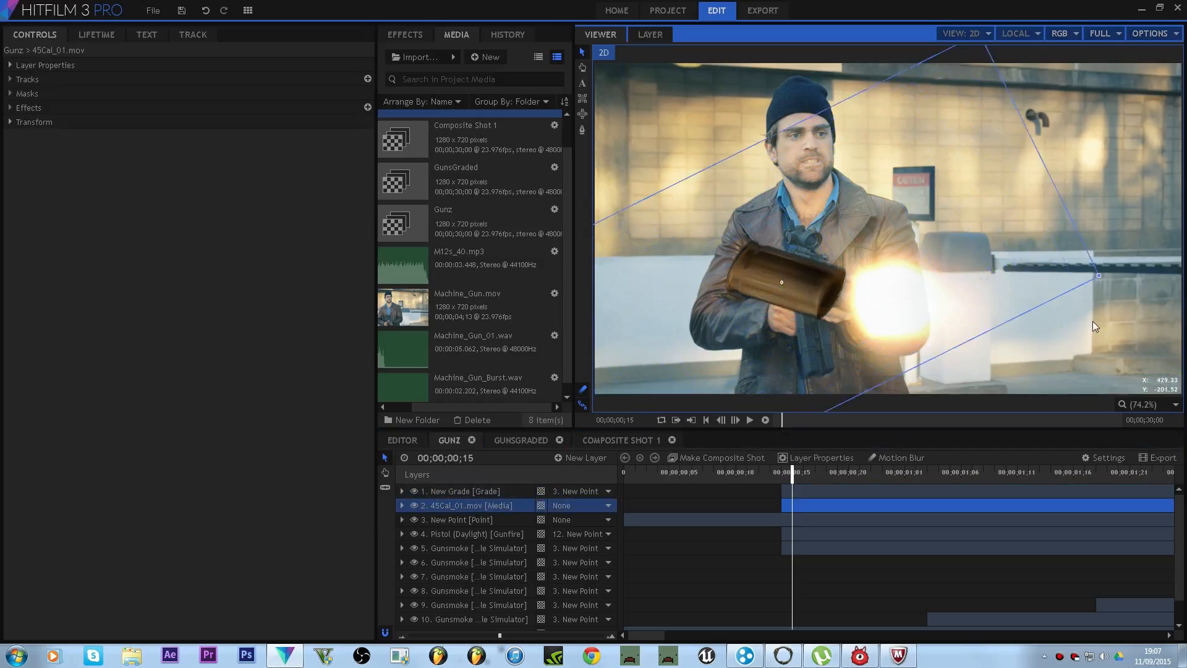
left_click_drag(1096, 275, 1055, 305)
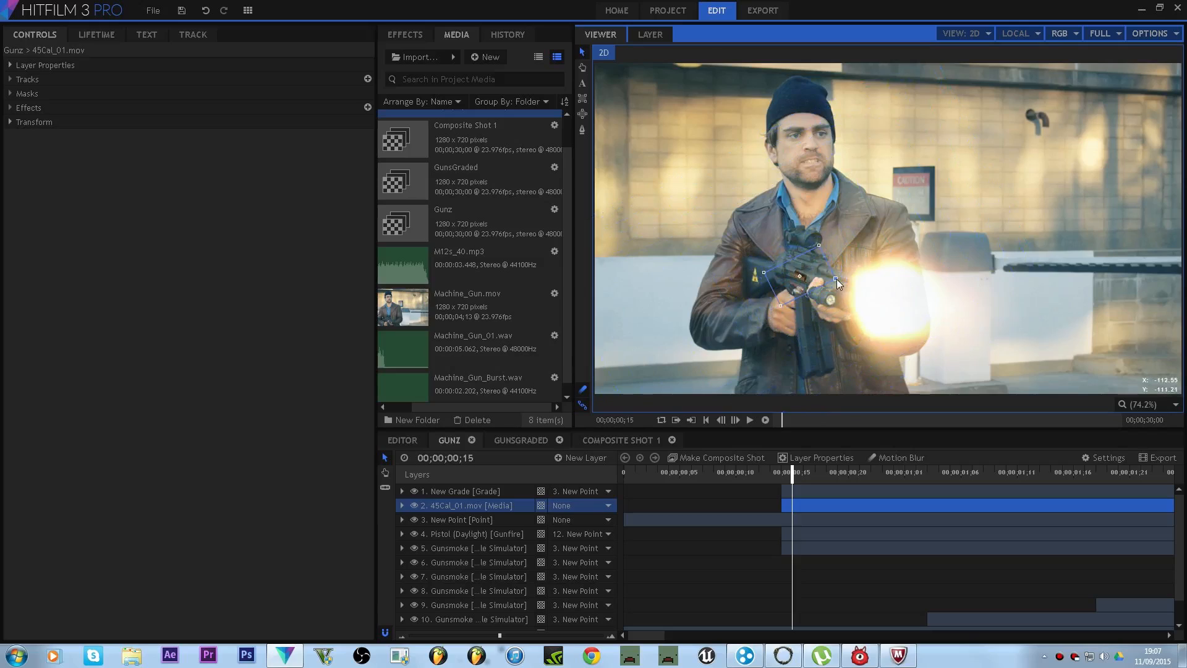
left_click_drag(822, 285, 839, 277)
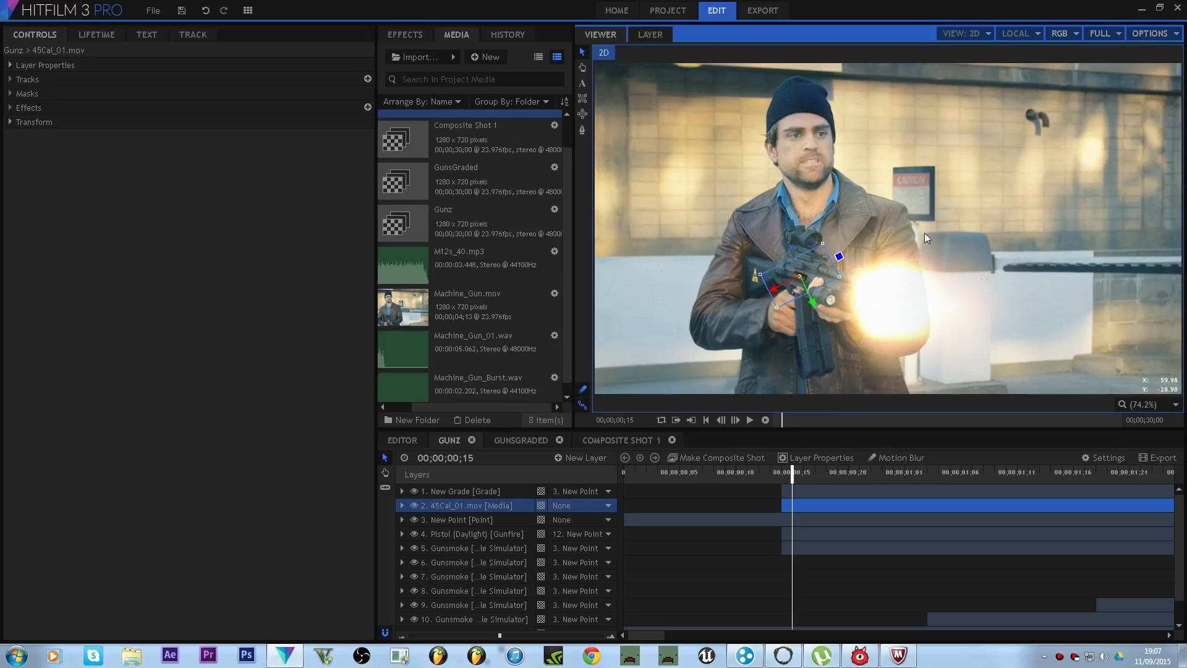
left_click(403, 504)
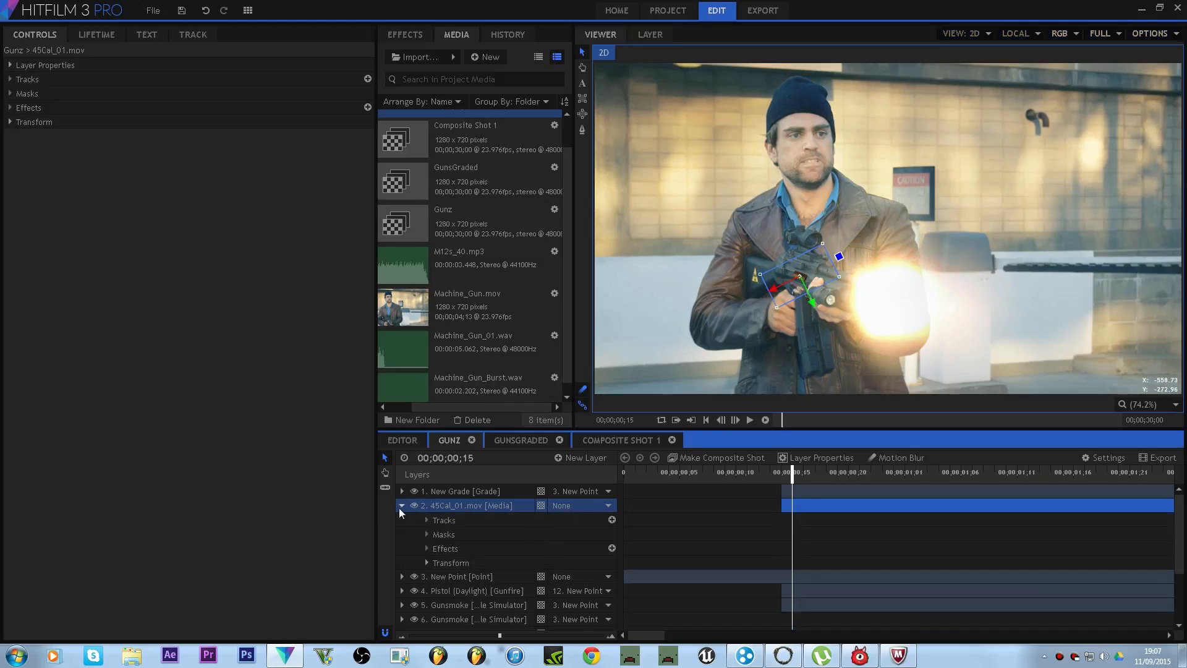
- Keyframe the casing's Position over several frames so it moves up and left
left_click(426, 563)
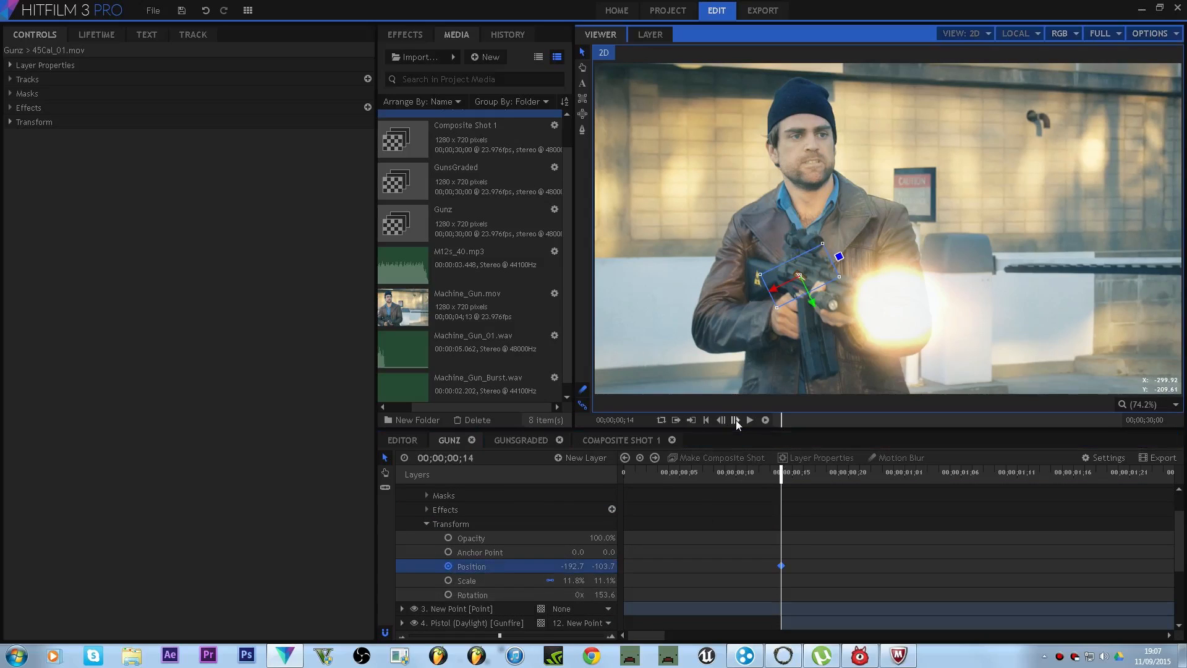
left_click(735, 421)
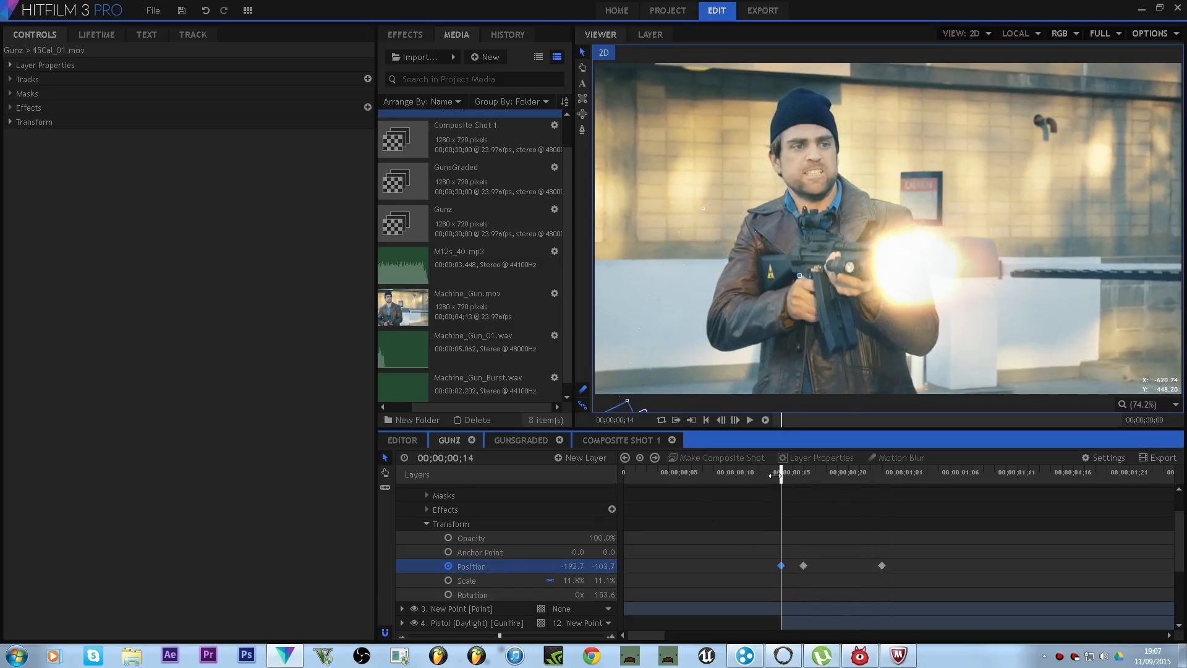
left_click(735, 420)
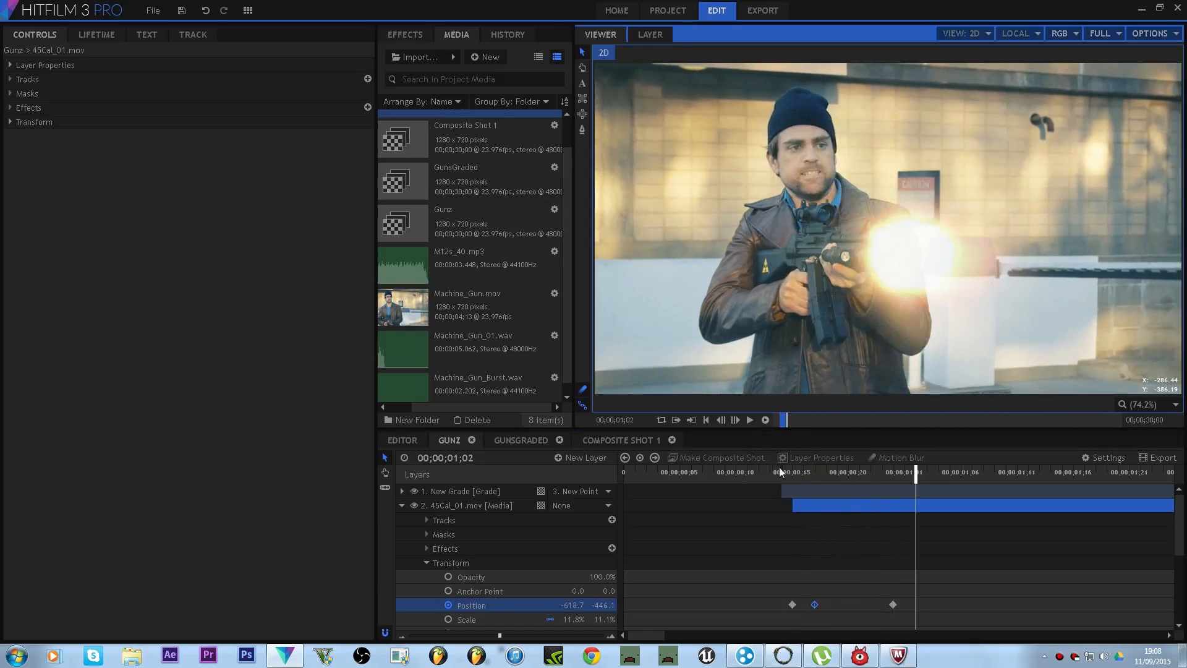
- Preview the ejection animation, then return the playhead to frame 15
left_click(749, 420)
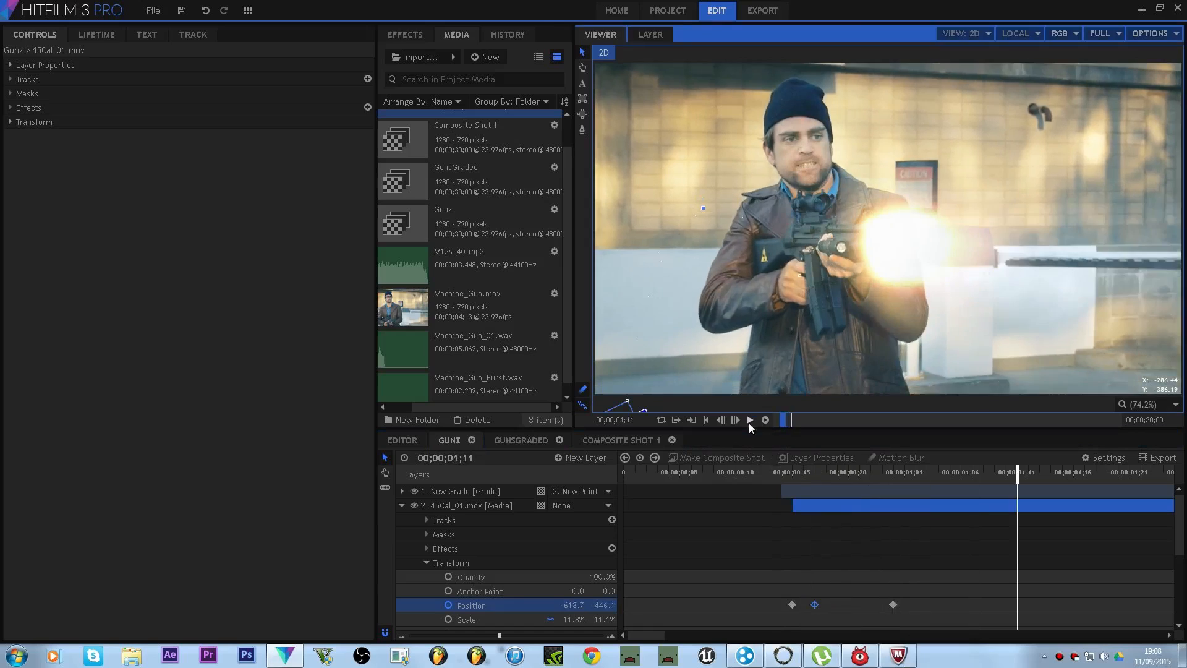
left_click(707, 421)
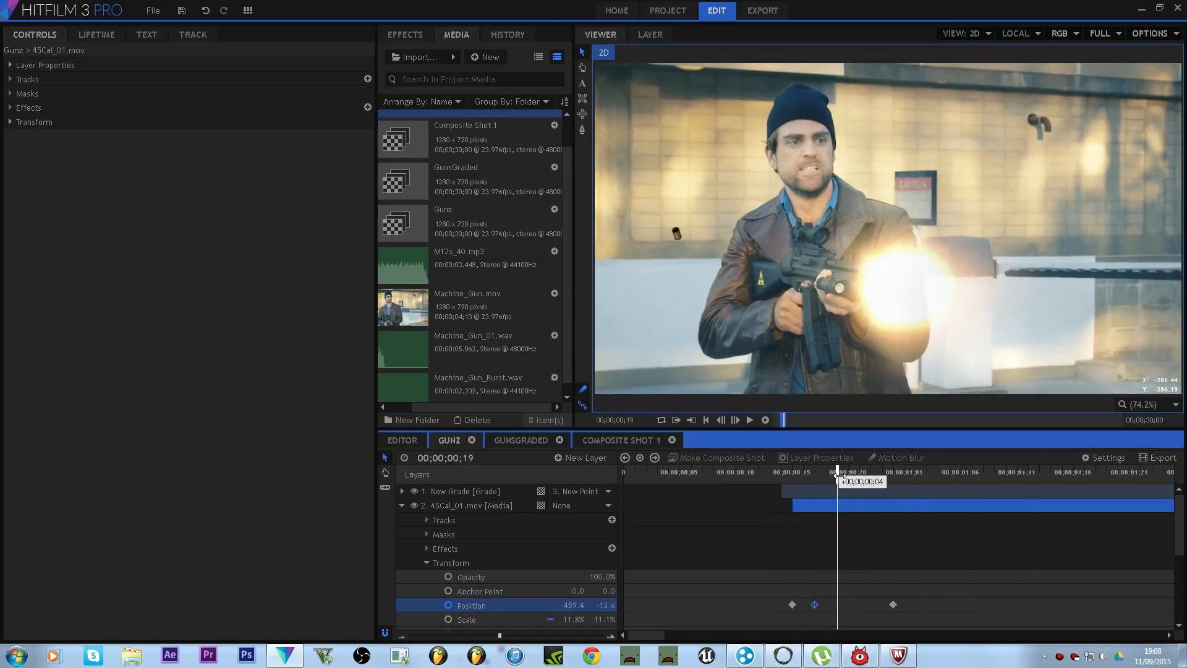
left_click_drag(838, 471, 802, 471)
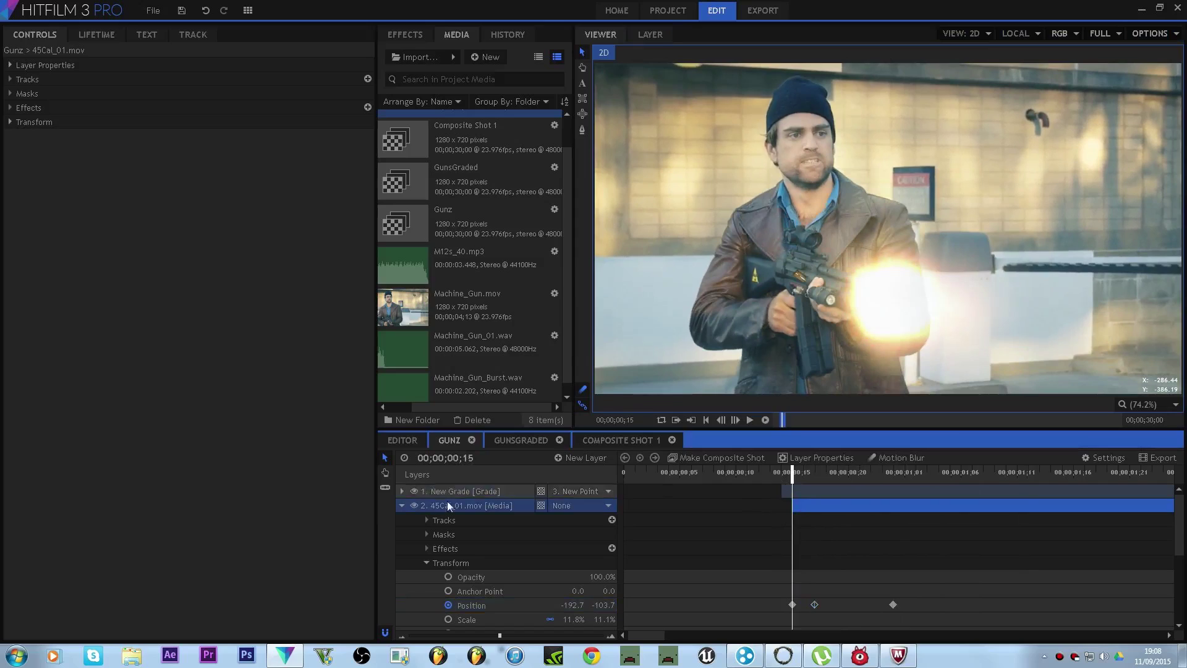
- Show the casing layer's properties and step forward to inspect its motion
left_click(10, 65)
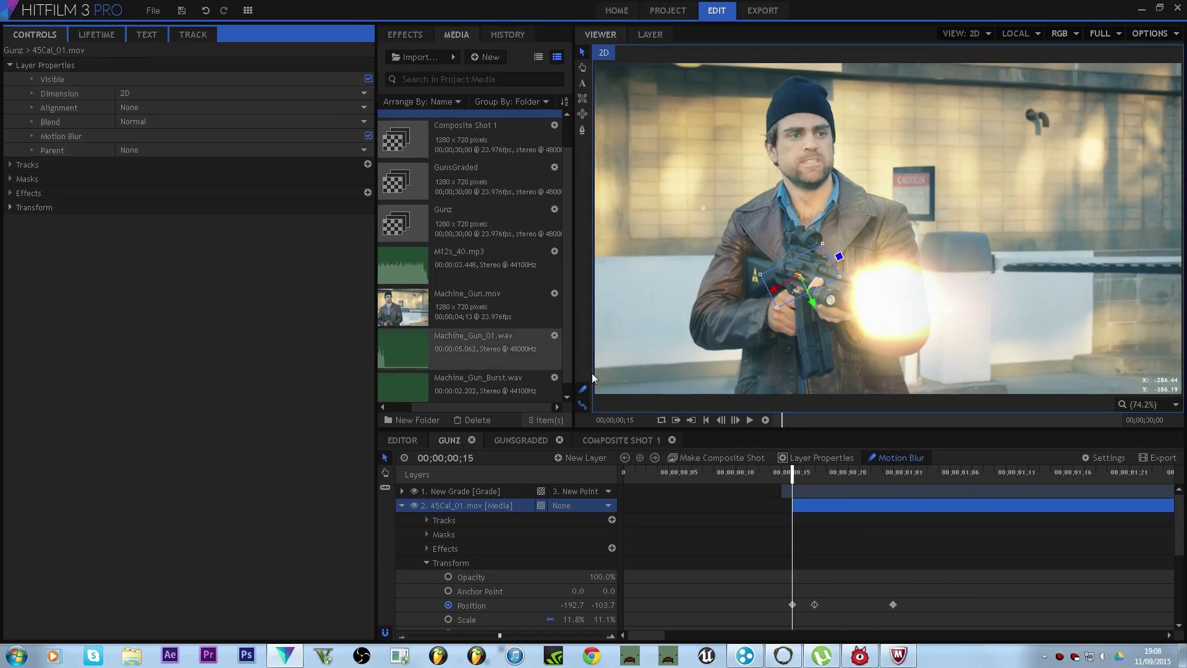
left_click(735, 420)
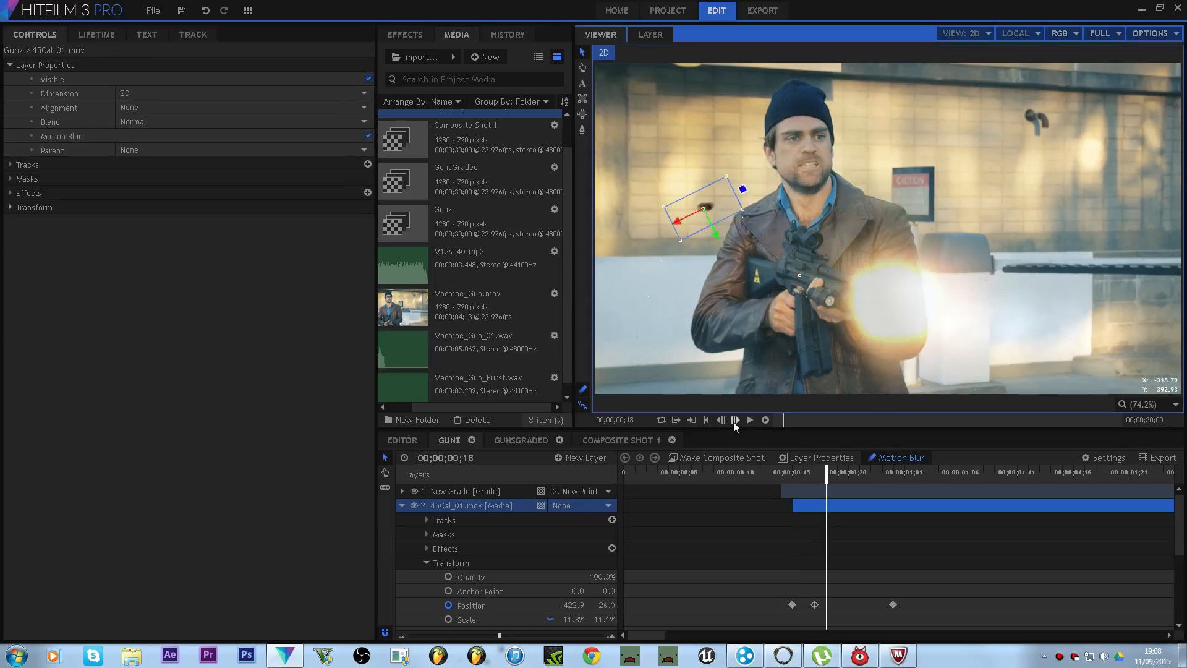
left_click(734, 421)
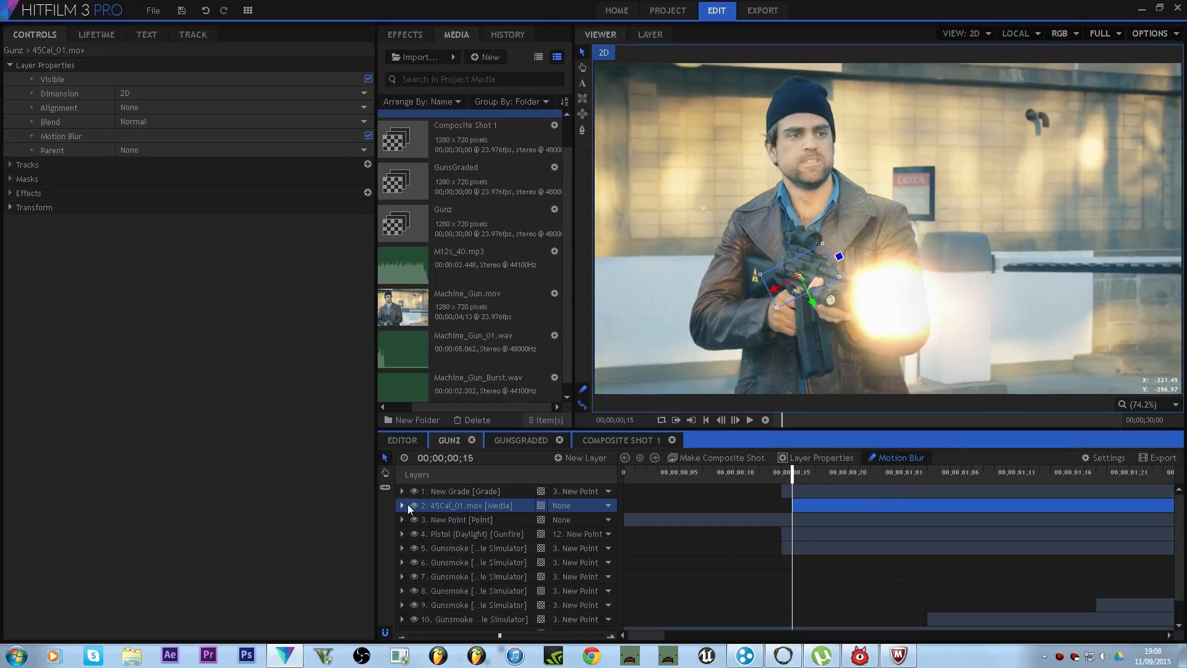
- Set the 45Cal_01.mov layer's Parent to 3. New Point, then revert it to None
left_click(461, 491)
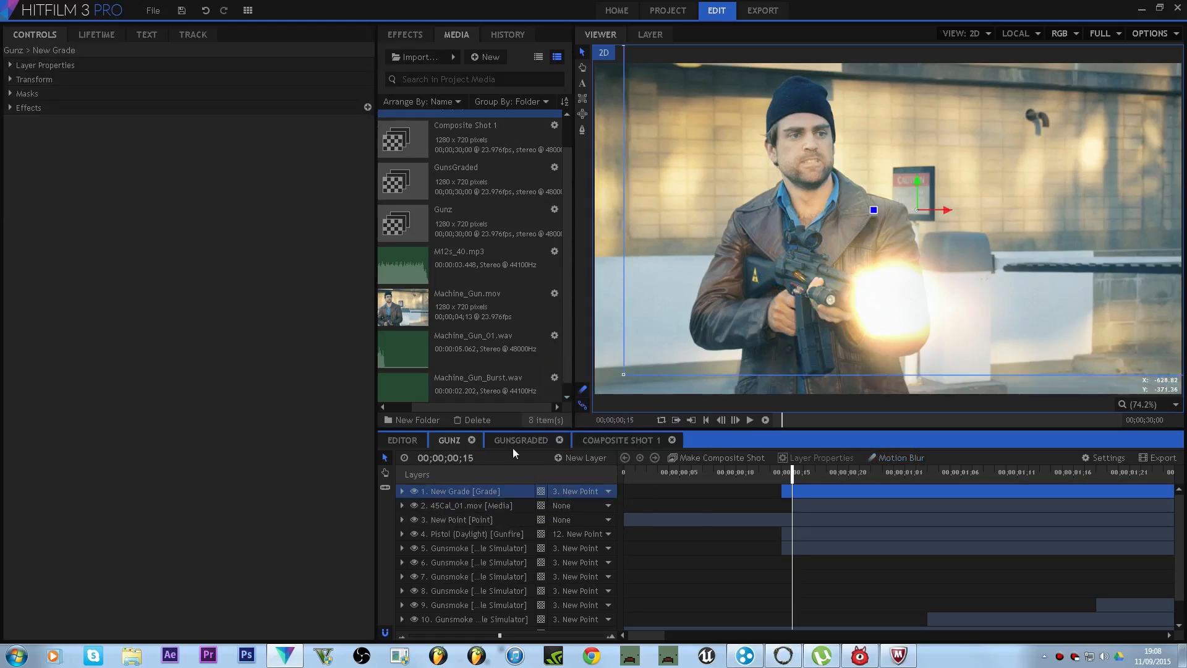
left_click(458, 520)
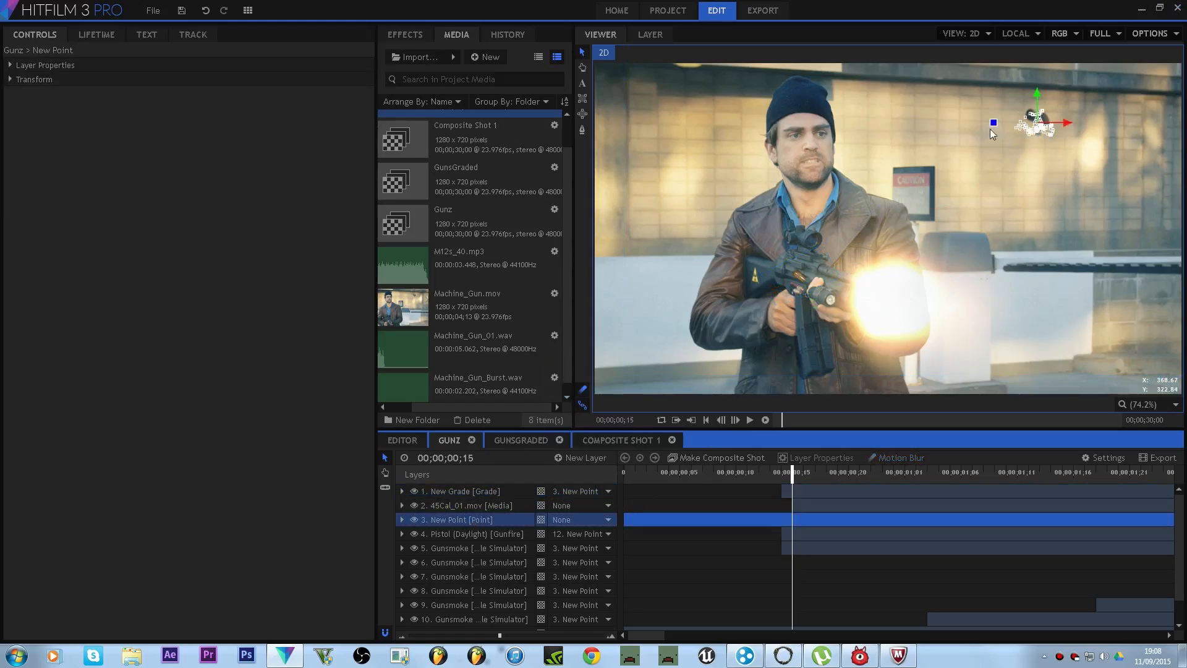
left_click(581, 505)
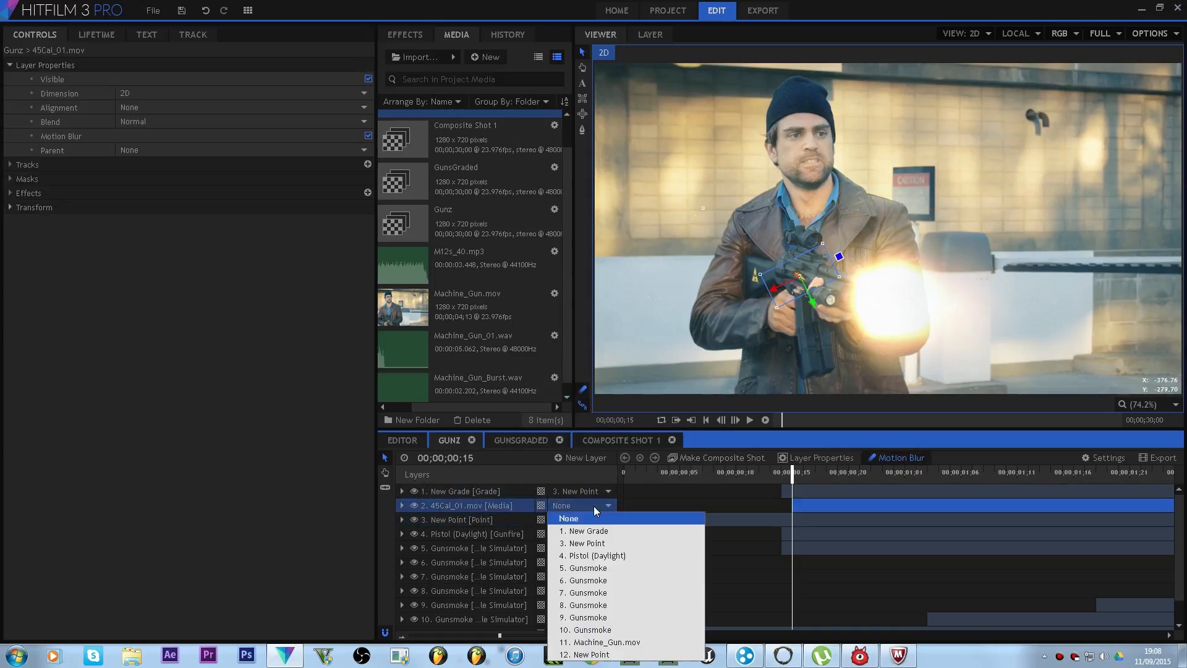
mouse_move(593, 543)
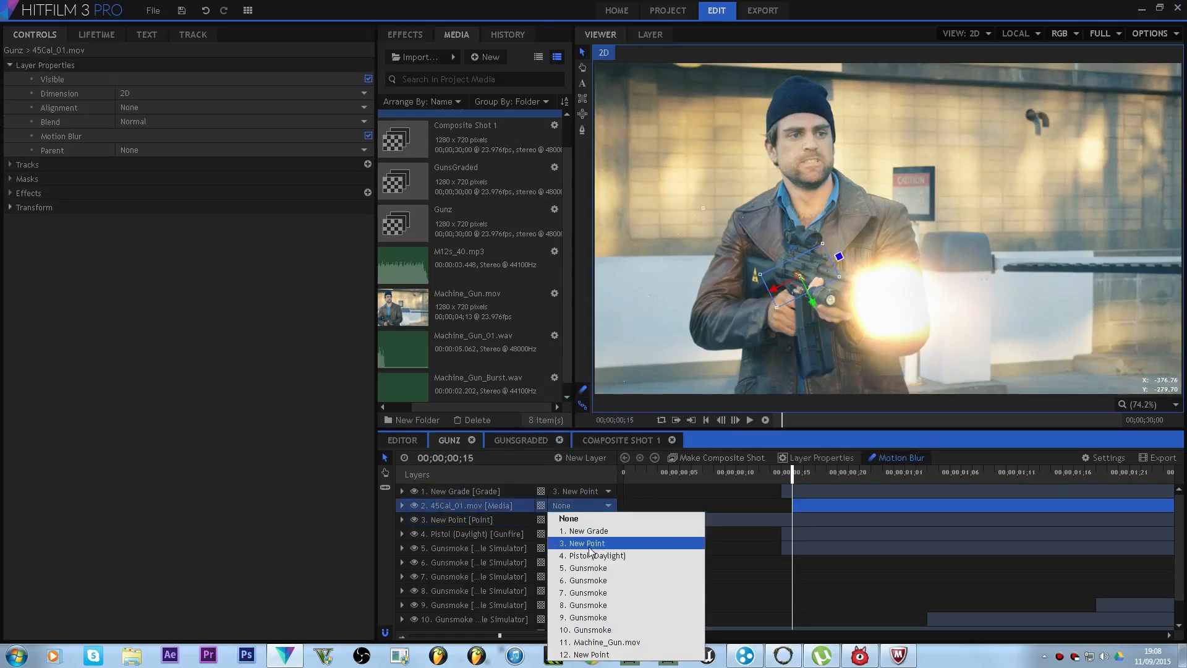
left_click(586, 543)
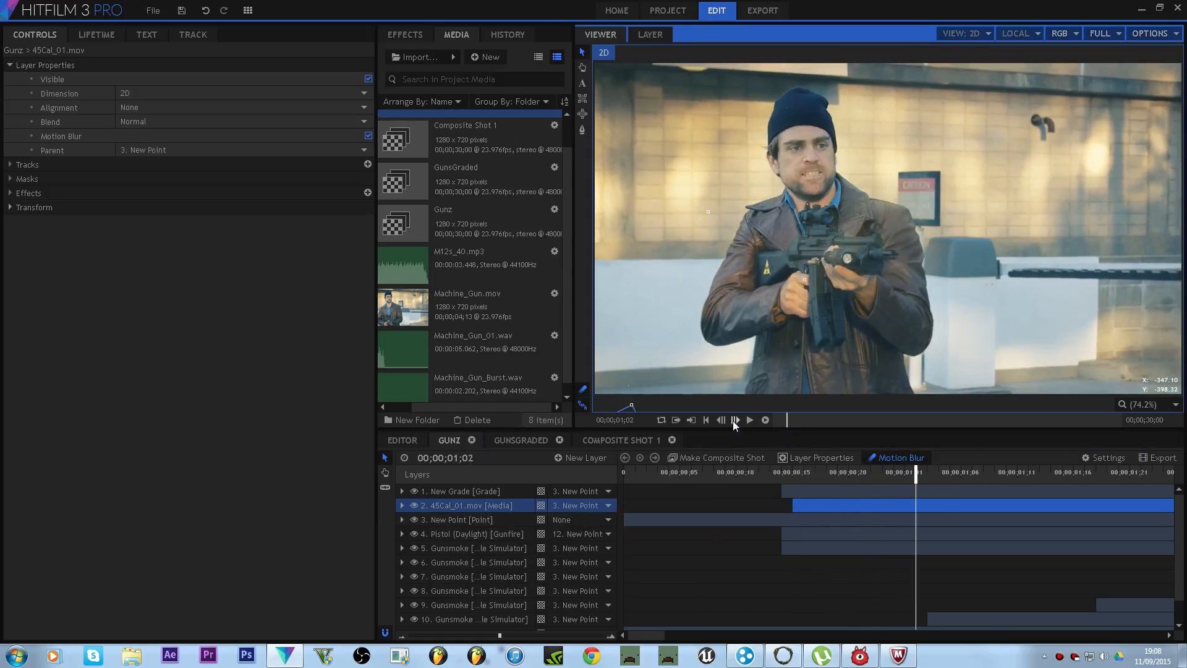
- Step through a few frames to watch the unparented casing fly left
left_click(735, 421)
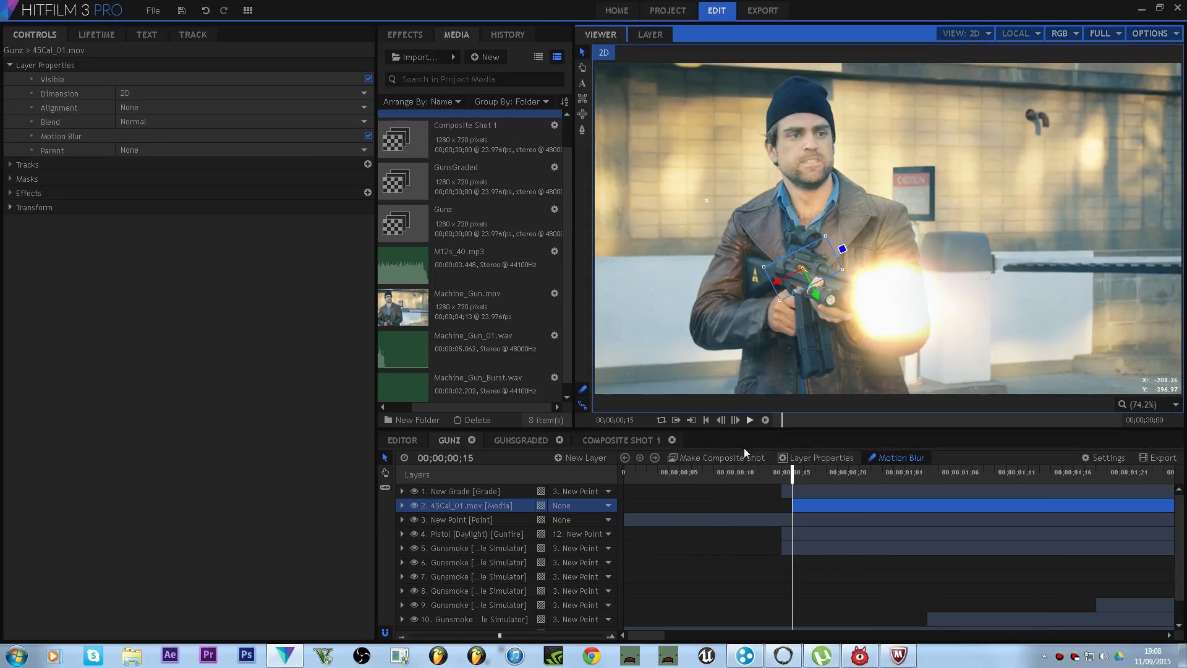
left_click(735, 420)
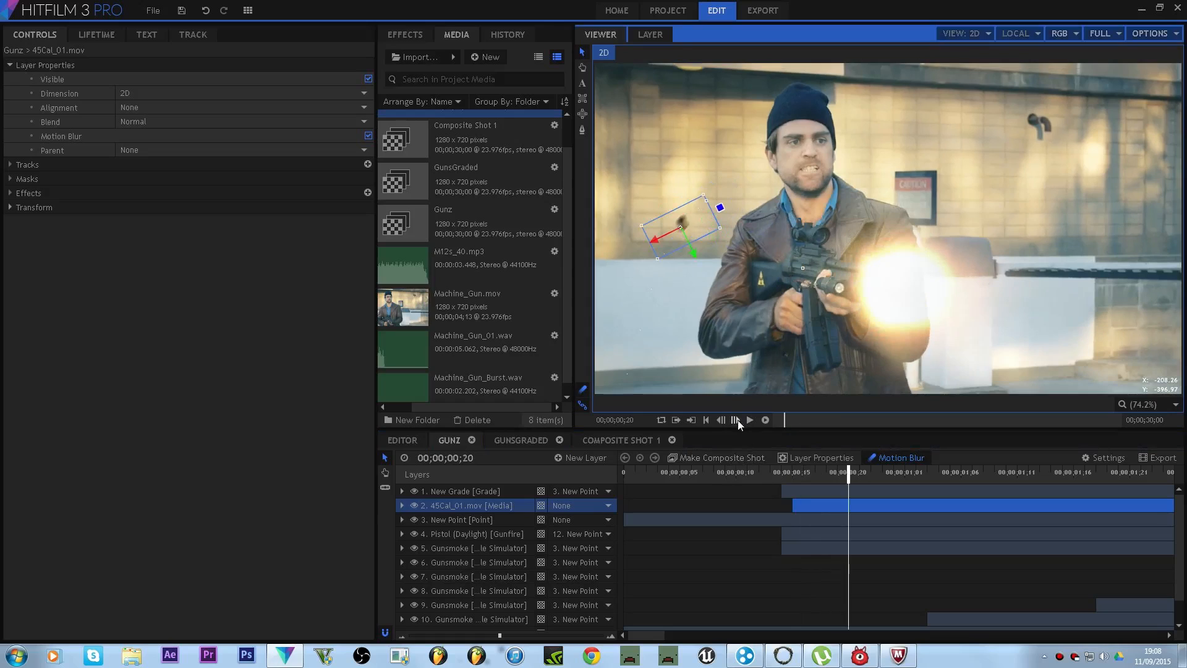
left_click(734, 420)
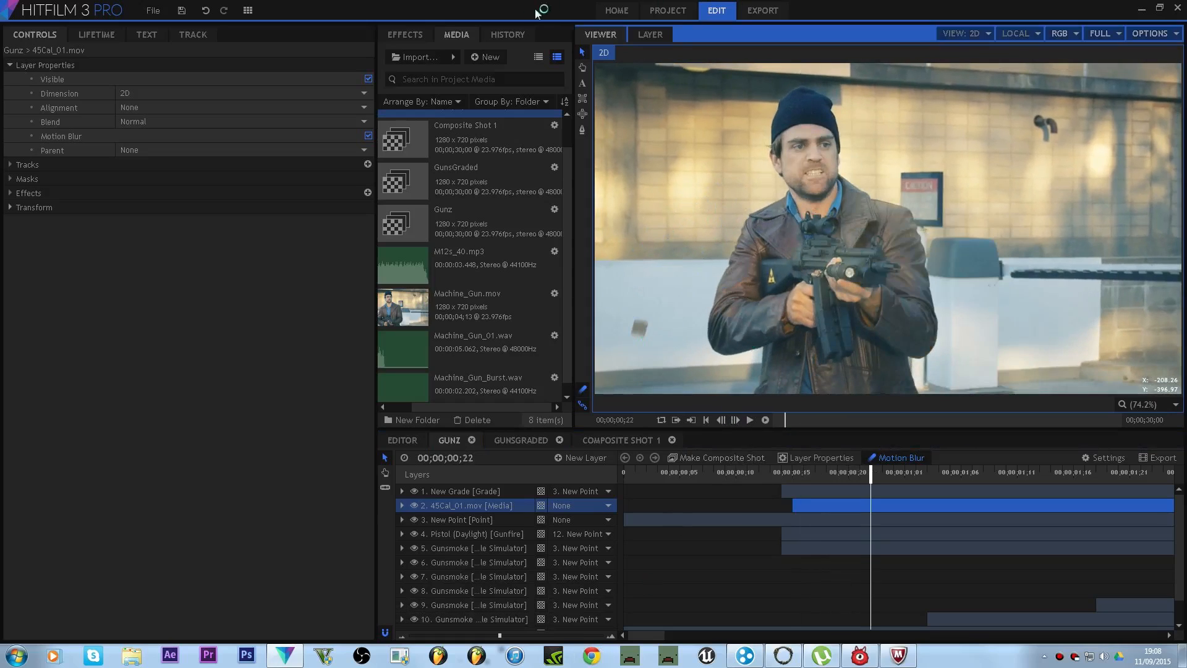
- Search TurboSquid for 'shell (ammunition)' models and browse the results
left_click(588, 653)
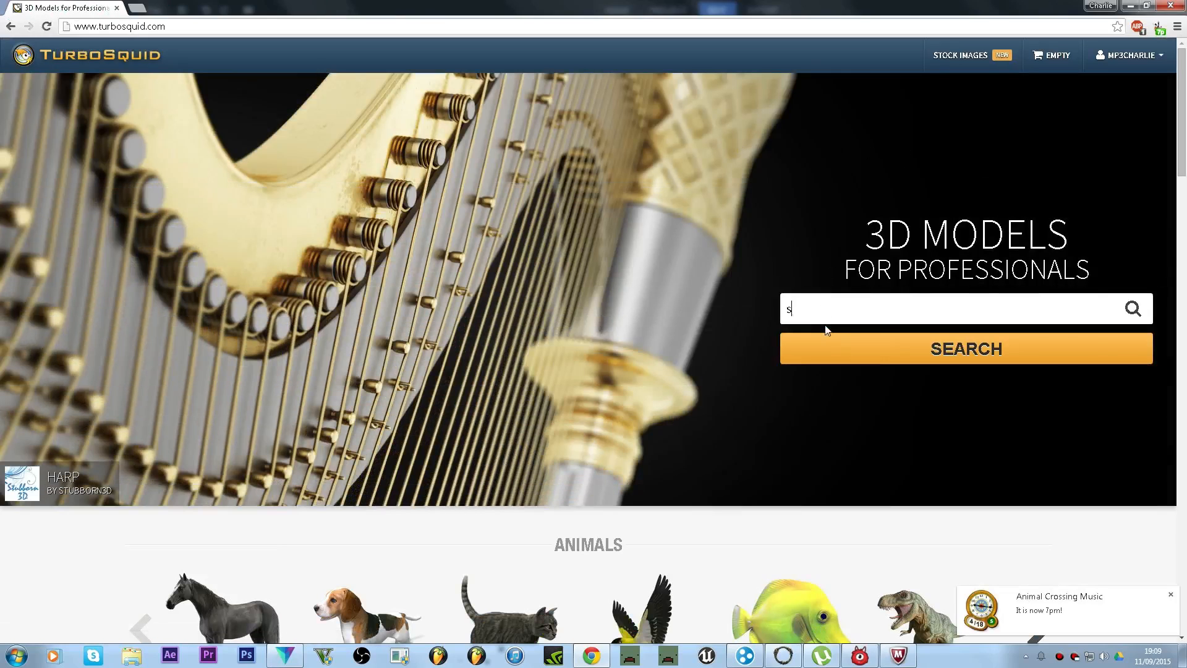
type("hell")
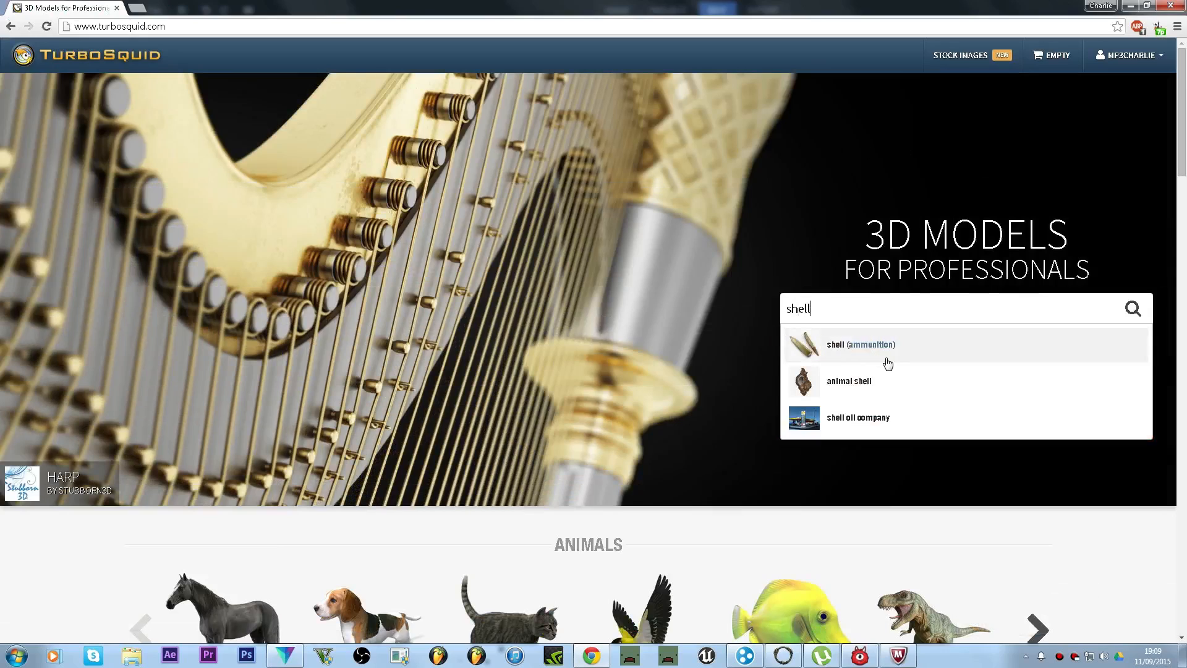
left_click(858, 344)
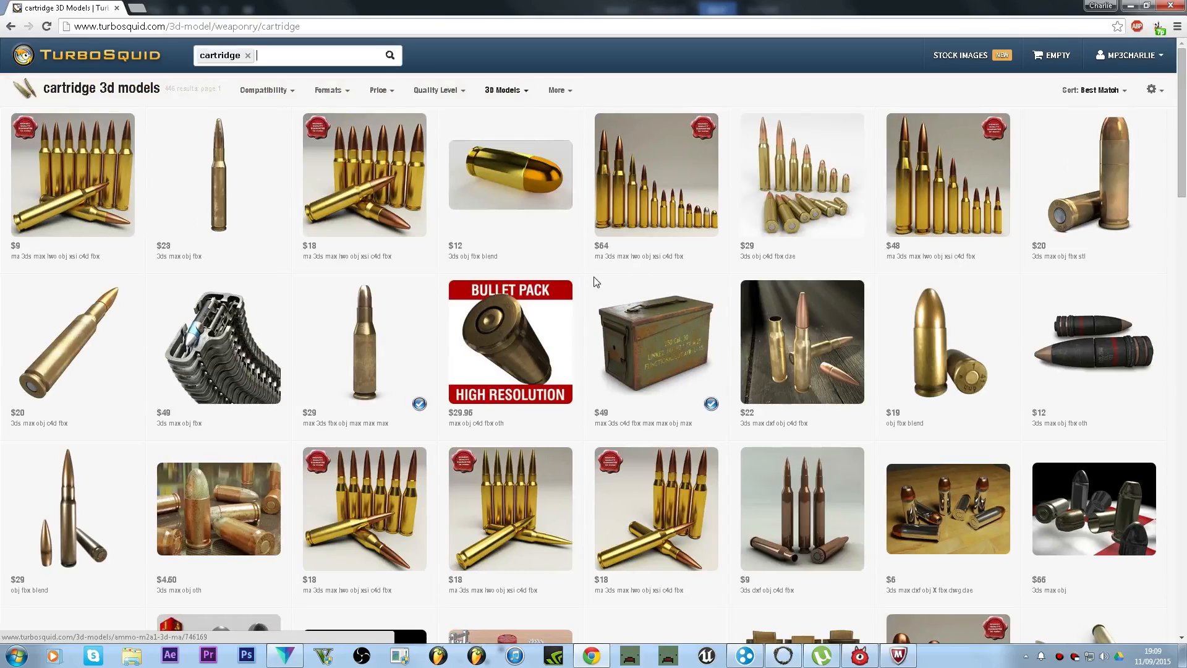
scroll("down", 3)
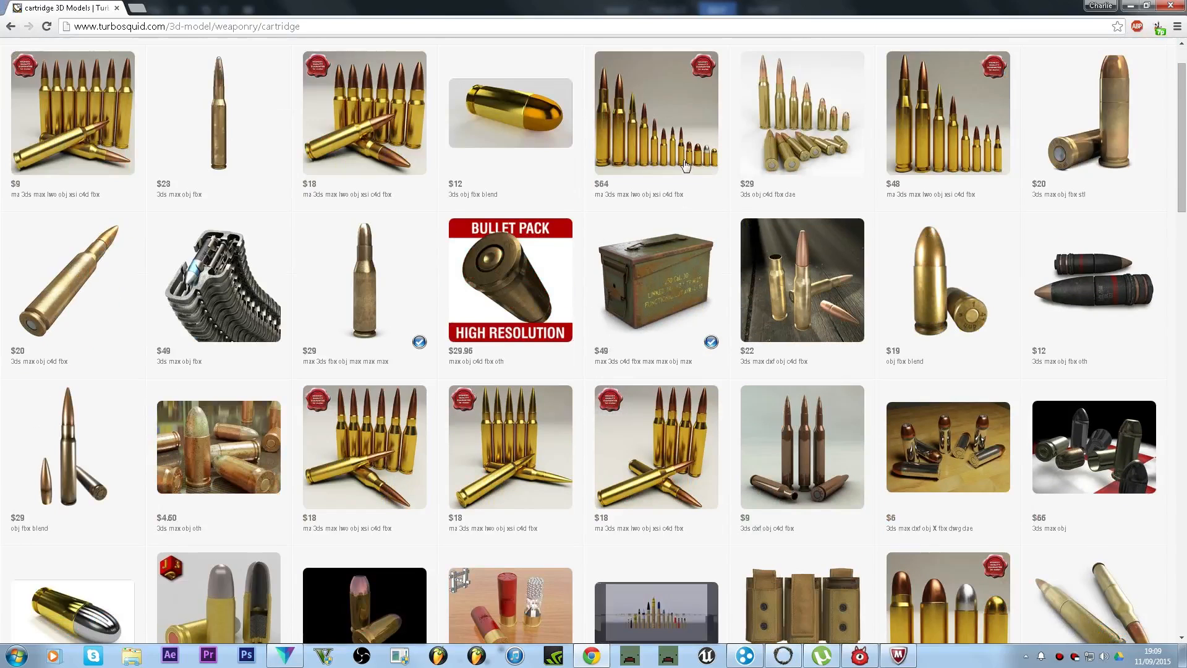
scroll("down", 3)
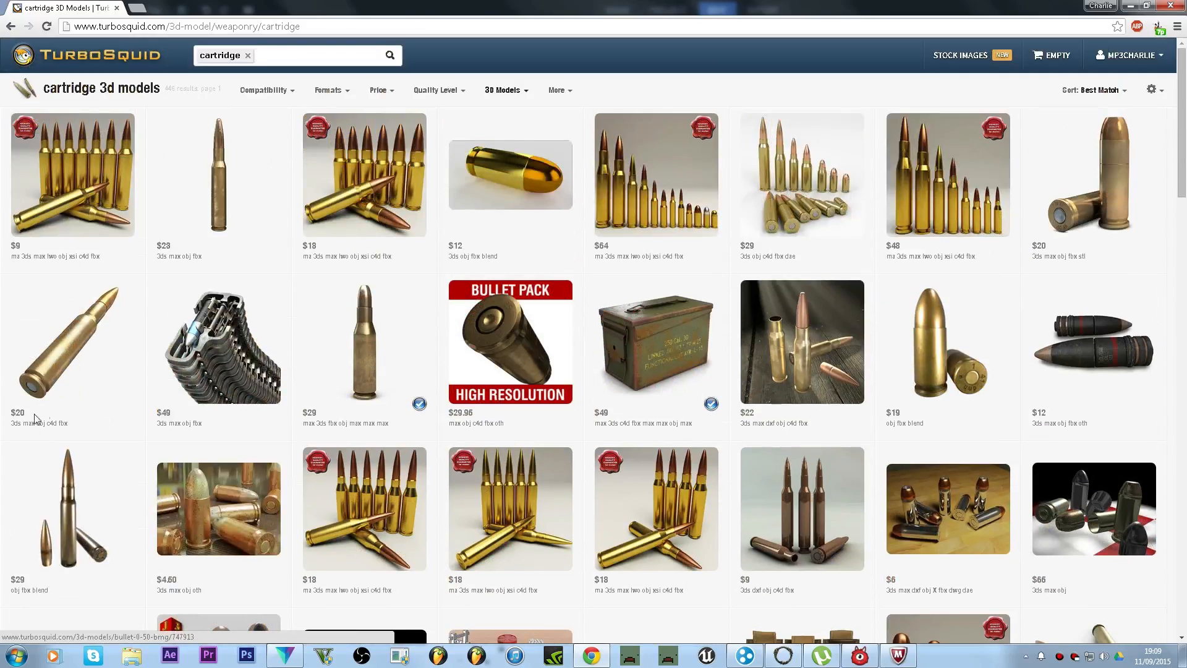
- Filter the TurboSquid results to Free models and scroll through the cartridges
left_click(378, 90)
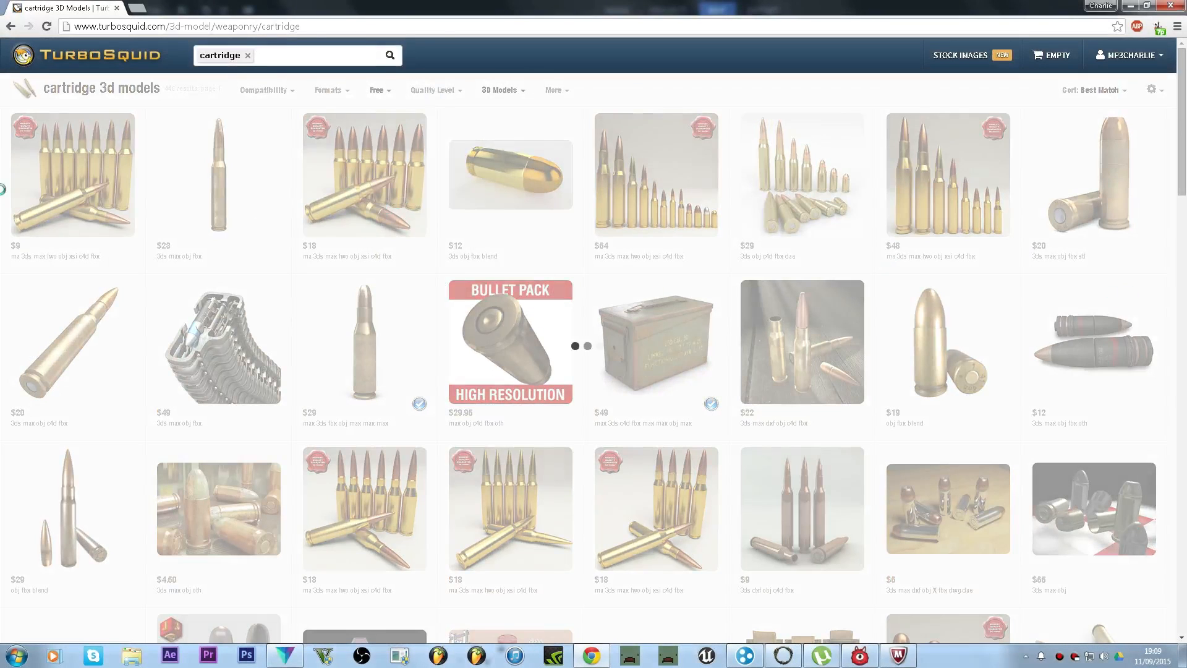
left_click(376, 89)
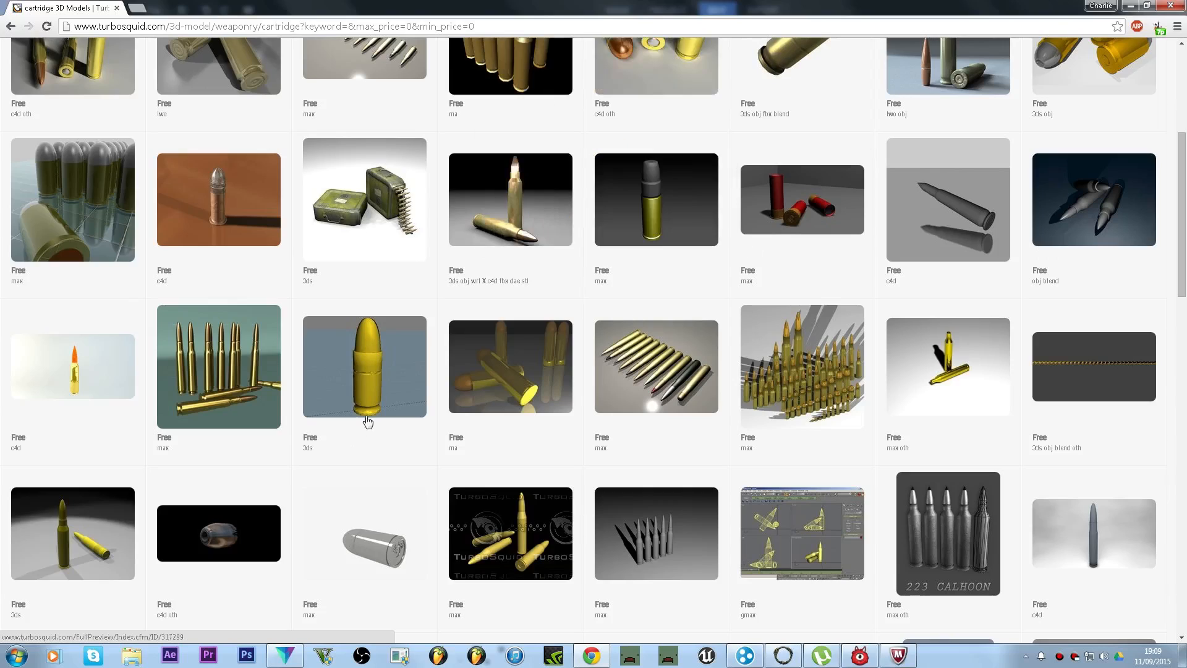
scroll("down", 3)
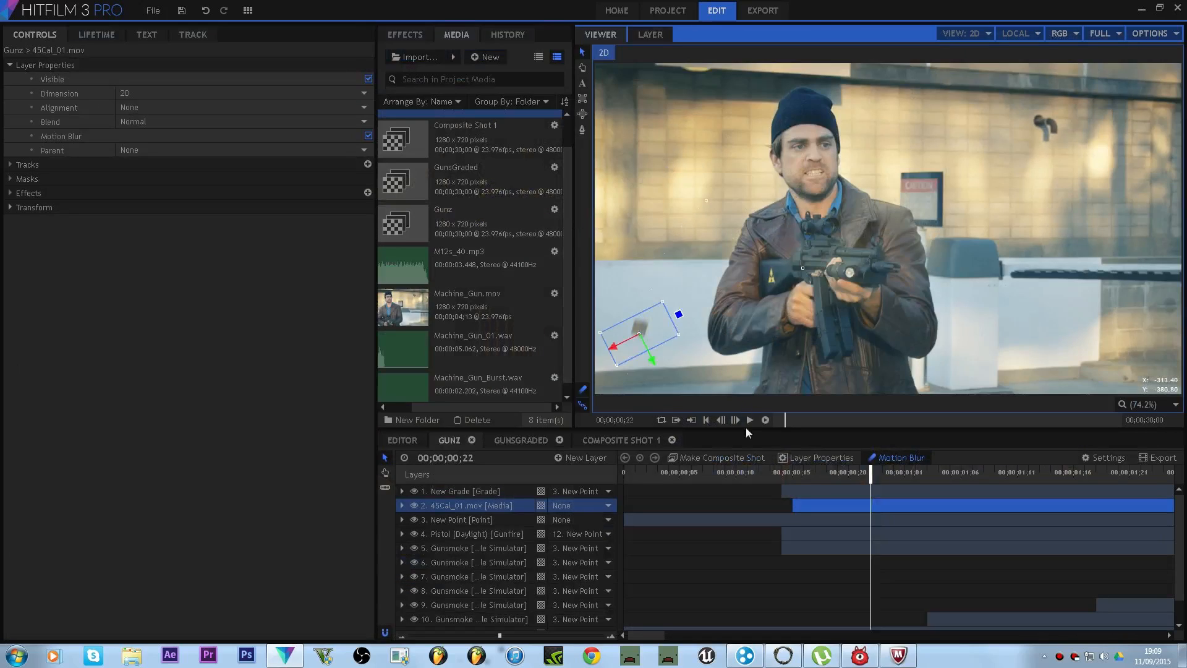
left_click(791, 478)
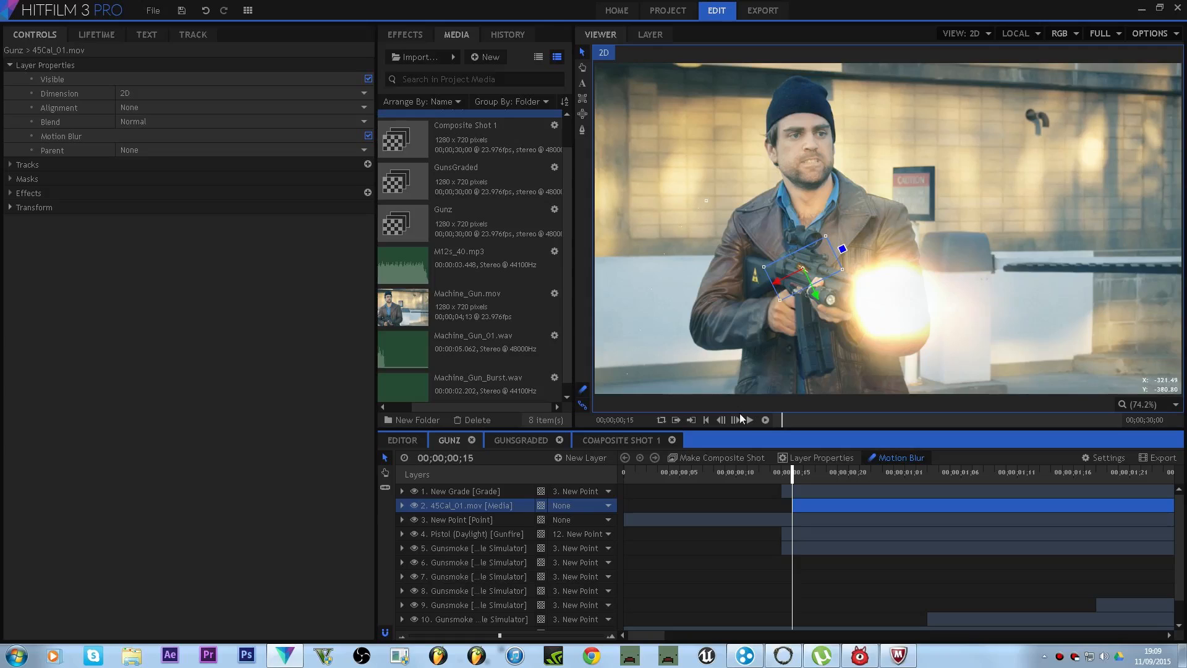
left_click(749, 420)
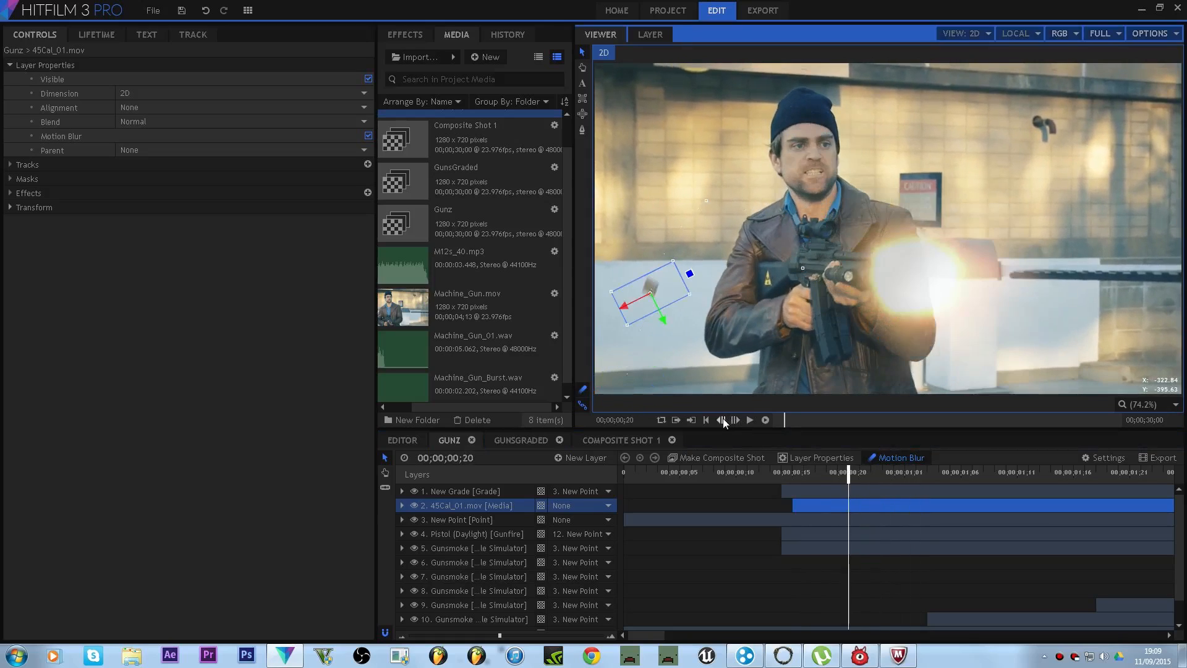
left_click(720, 421)
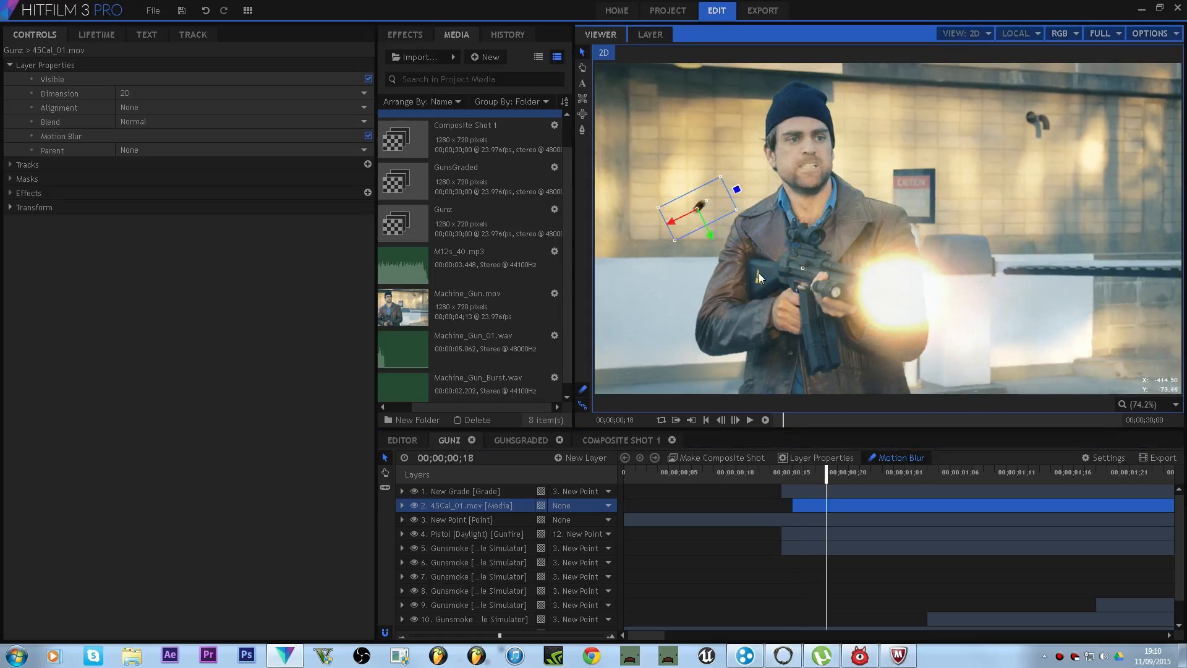
left_click(406, 34)
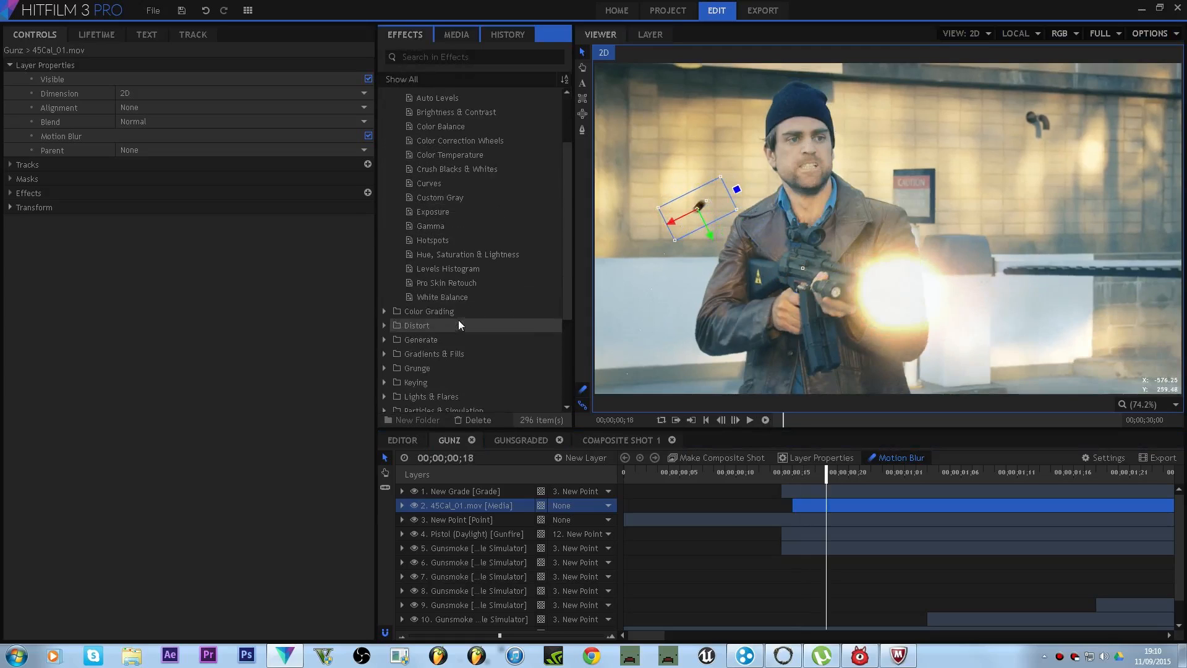
- Add Color Correction > Curves to 45Cal_01.mov, expand its settings, and preview the shot
left_click(429, 183)
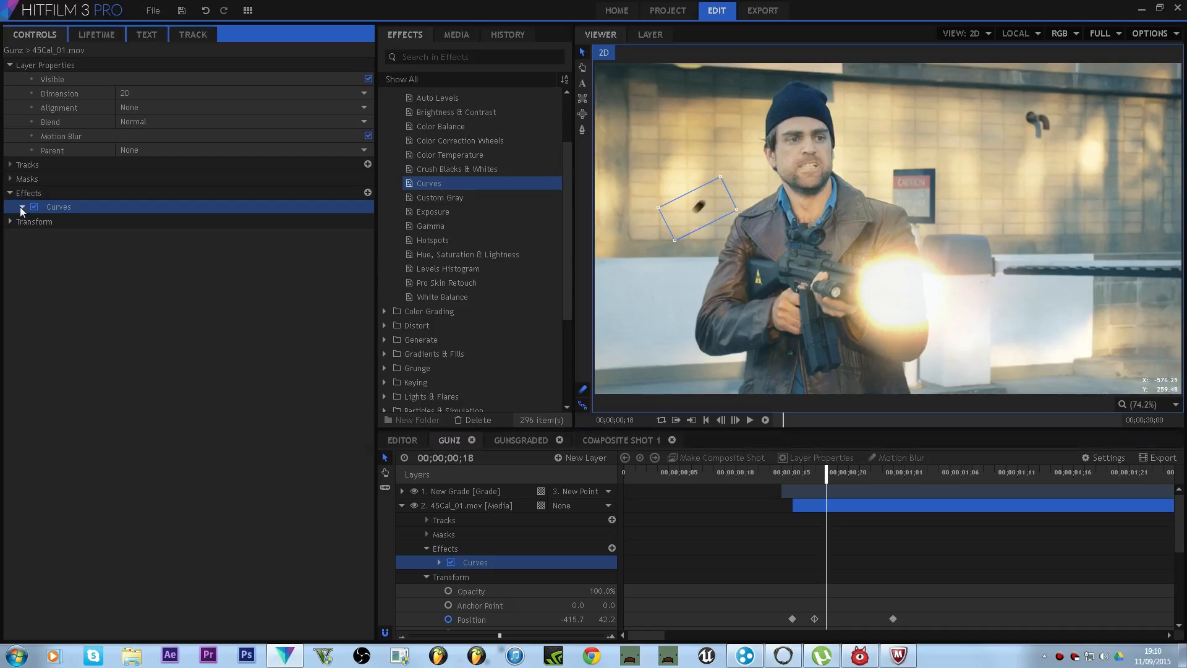
left_click(21, 207)
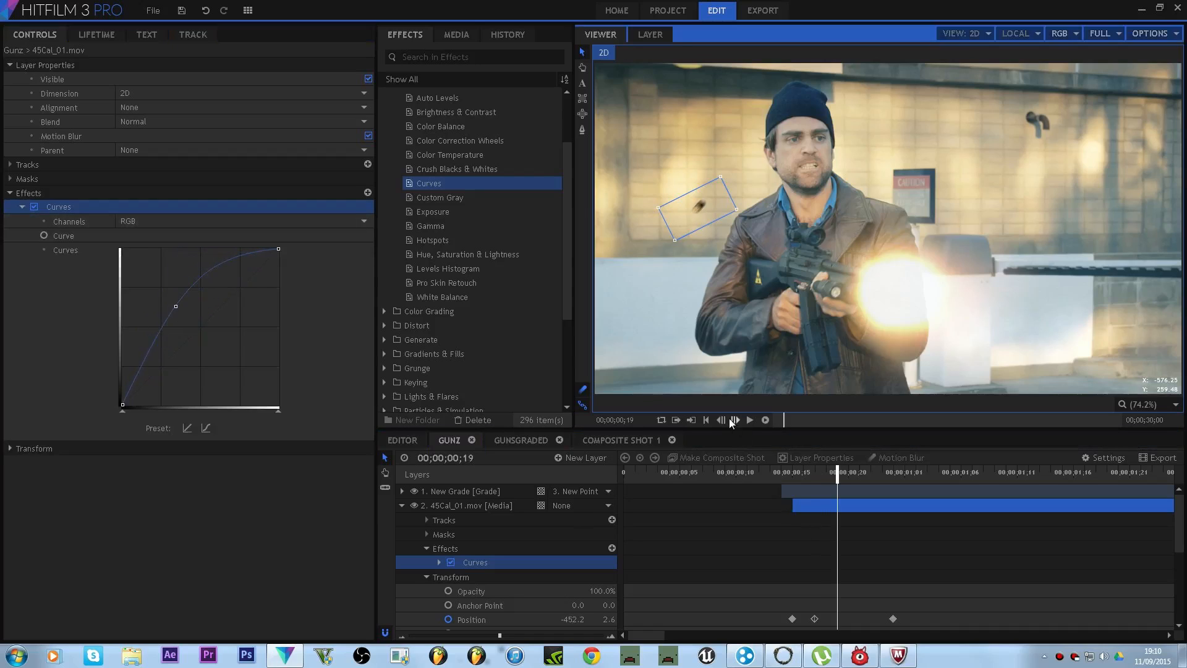
left_click(750, 420)
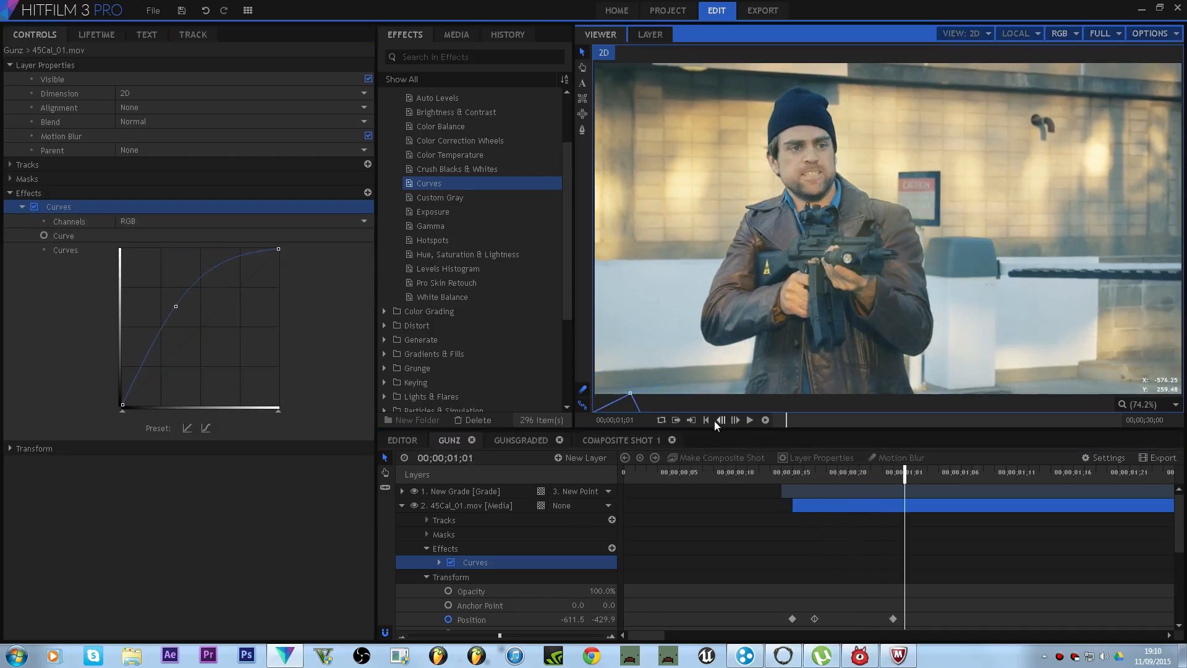
left_click(455, 35)
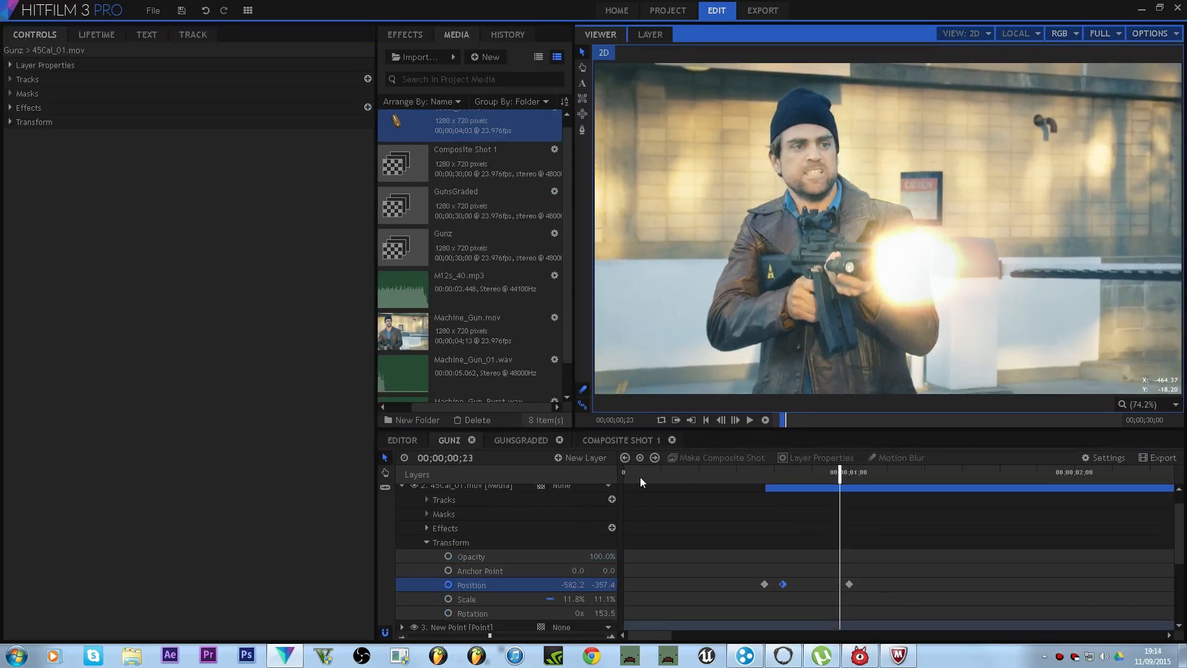